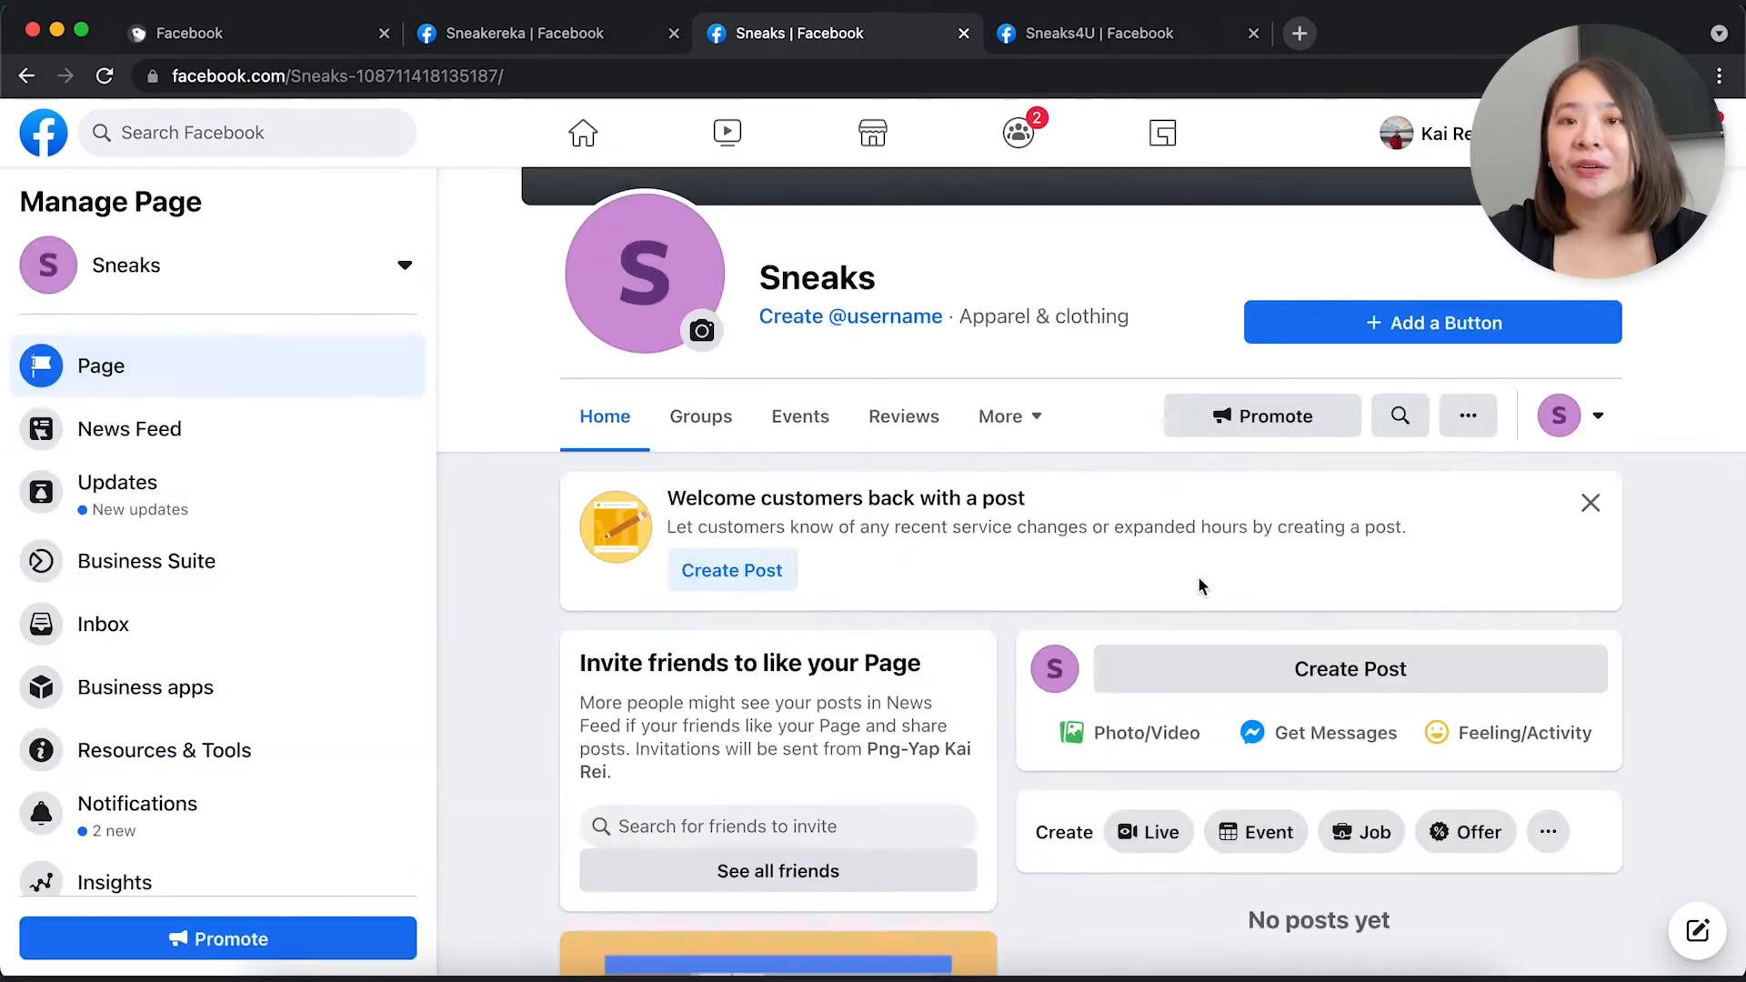
Review the Sneaks page's Page roles under Settings to confirm admin access.
scroll("down", 3)
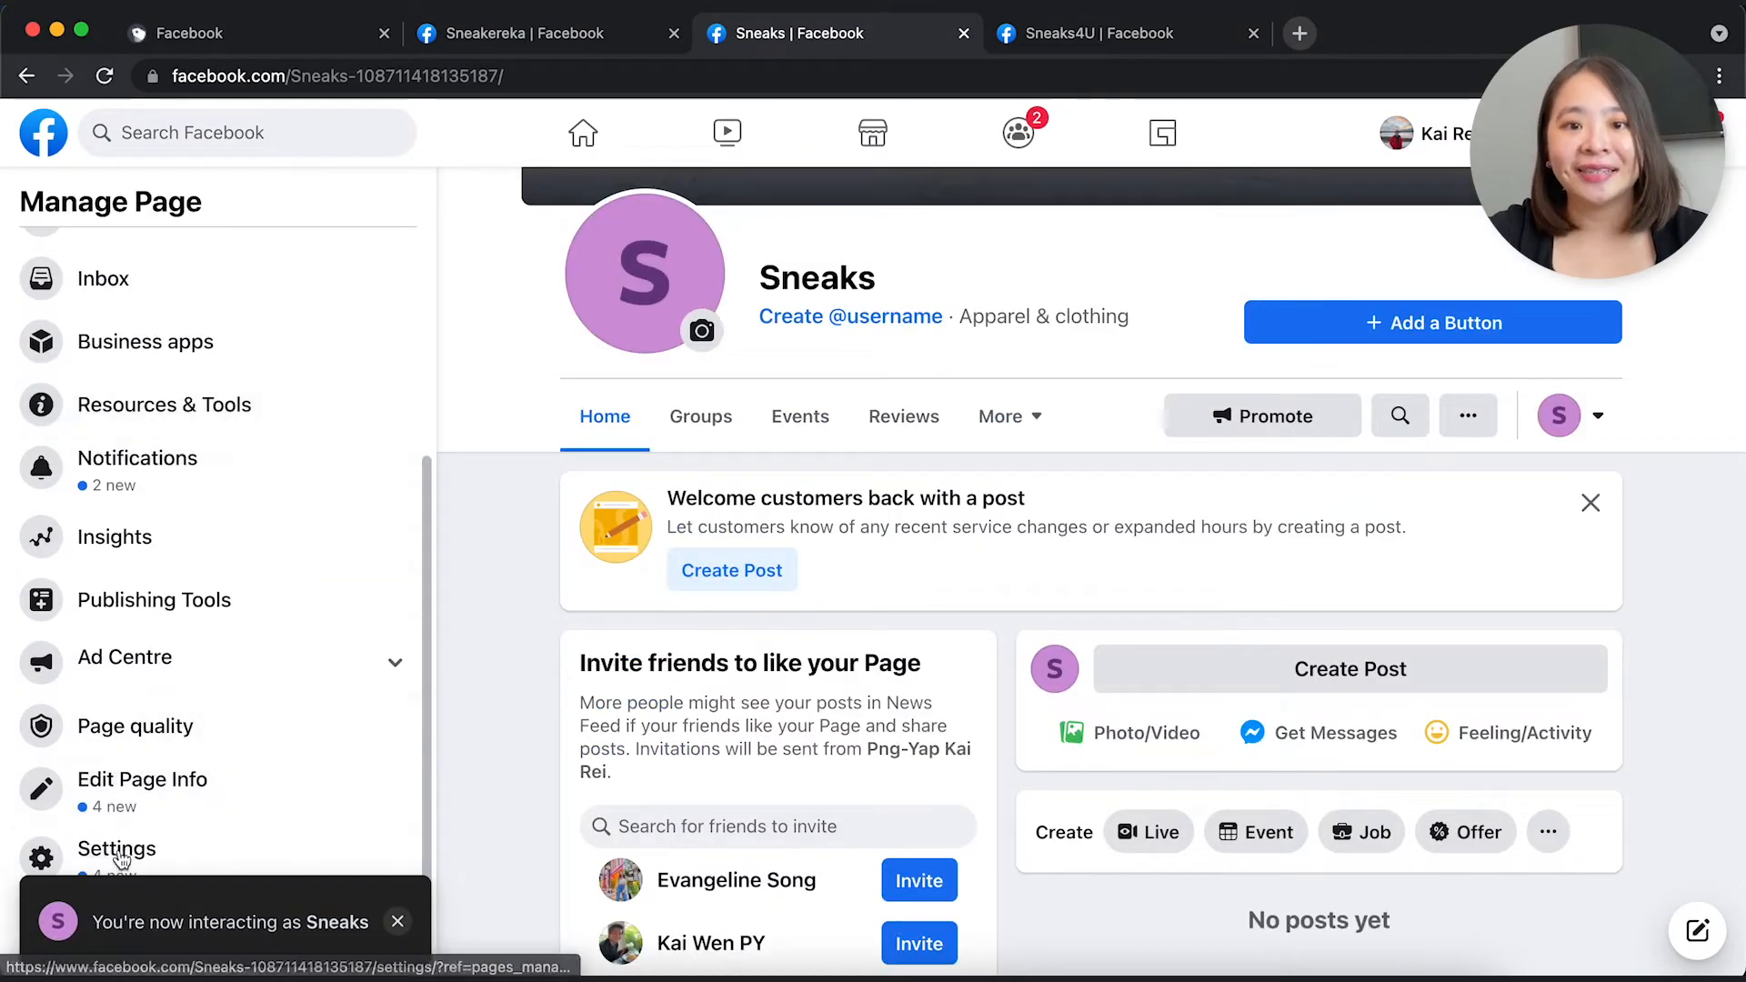
left_click(117, 849)
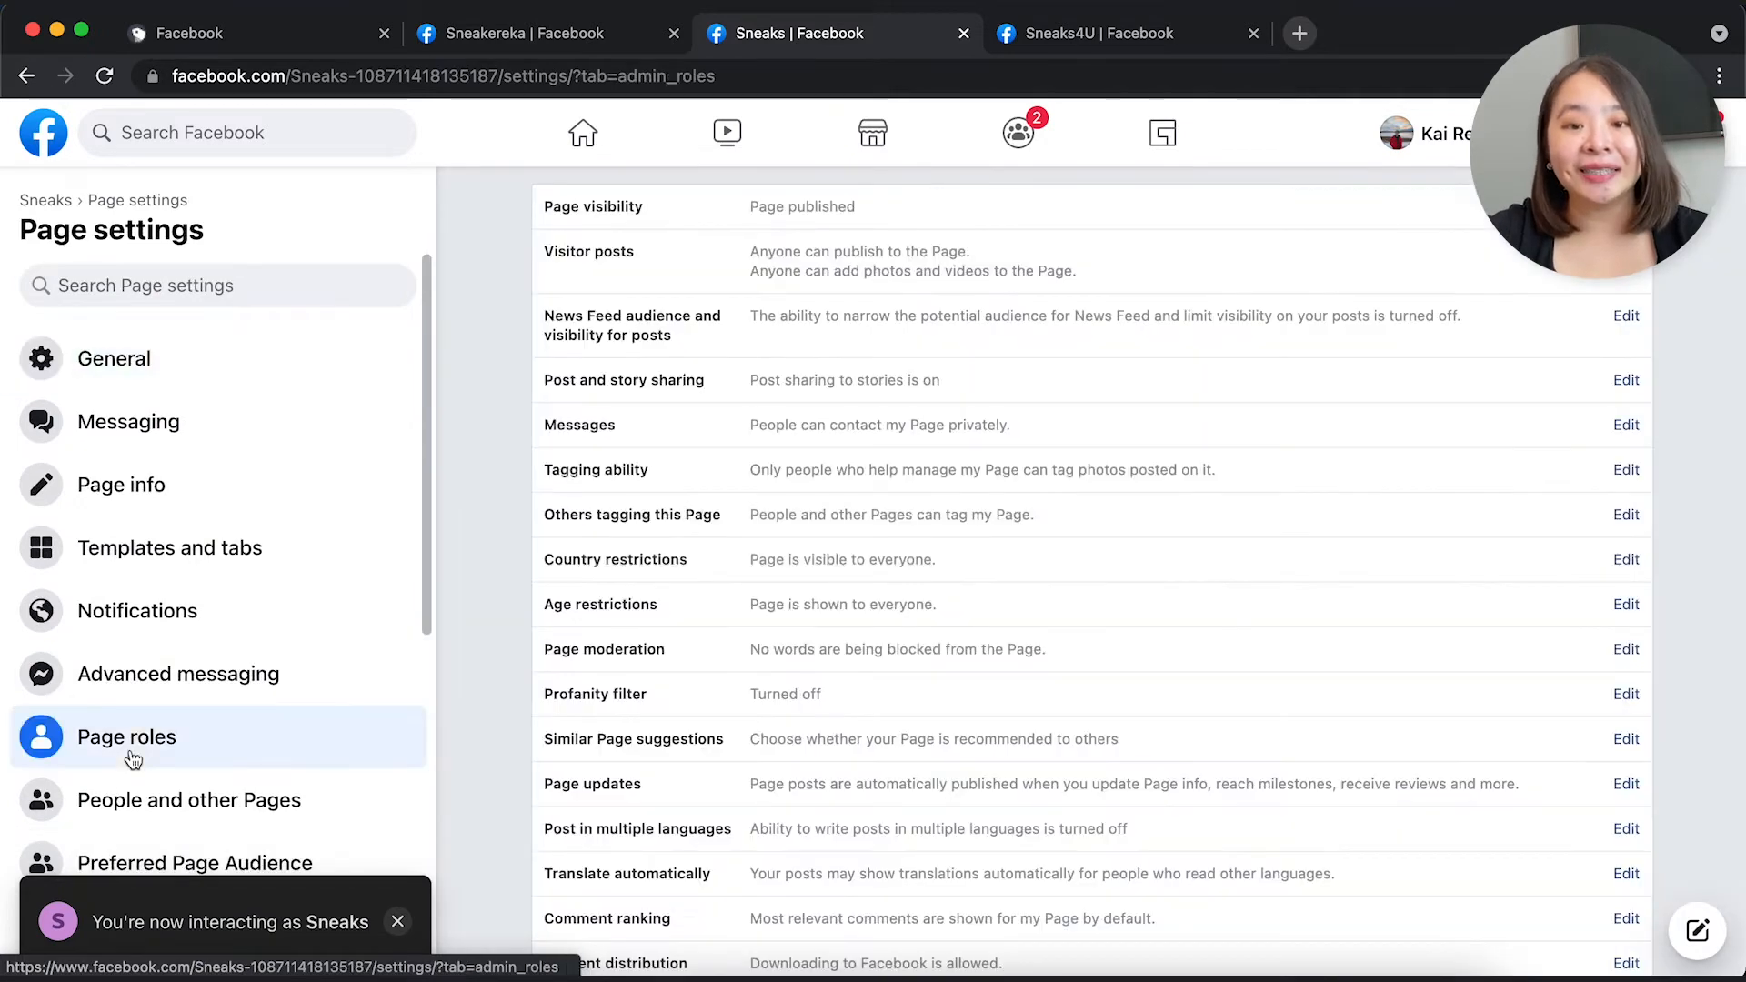
left_click(125, 738)
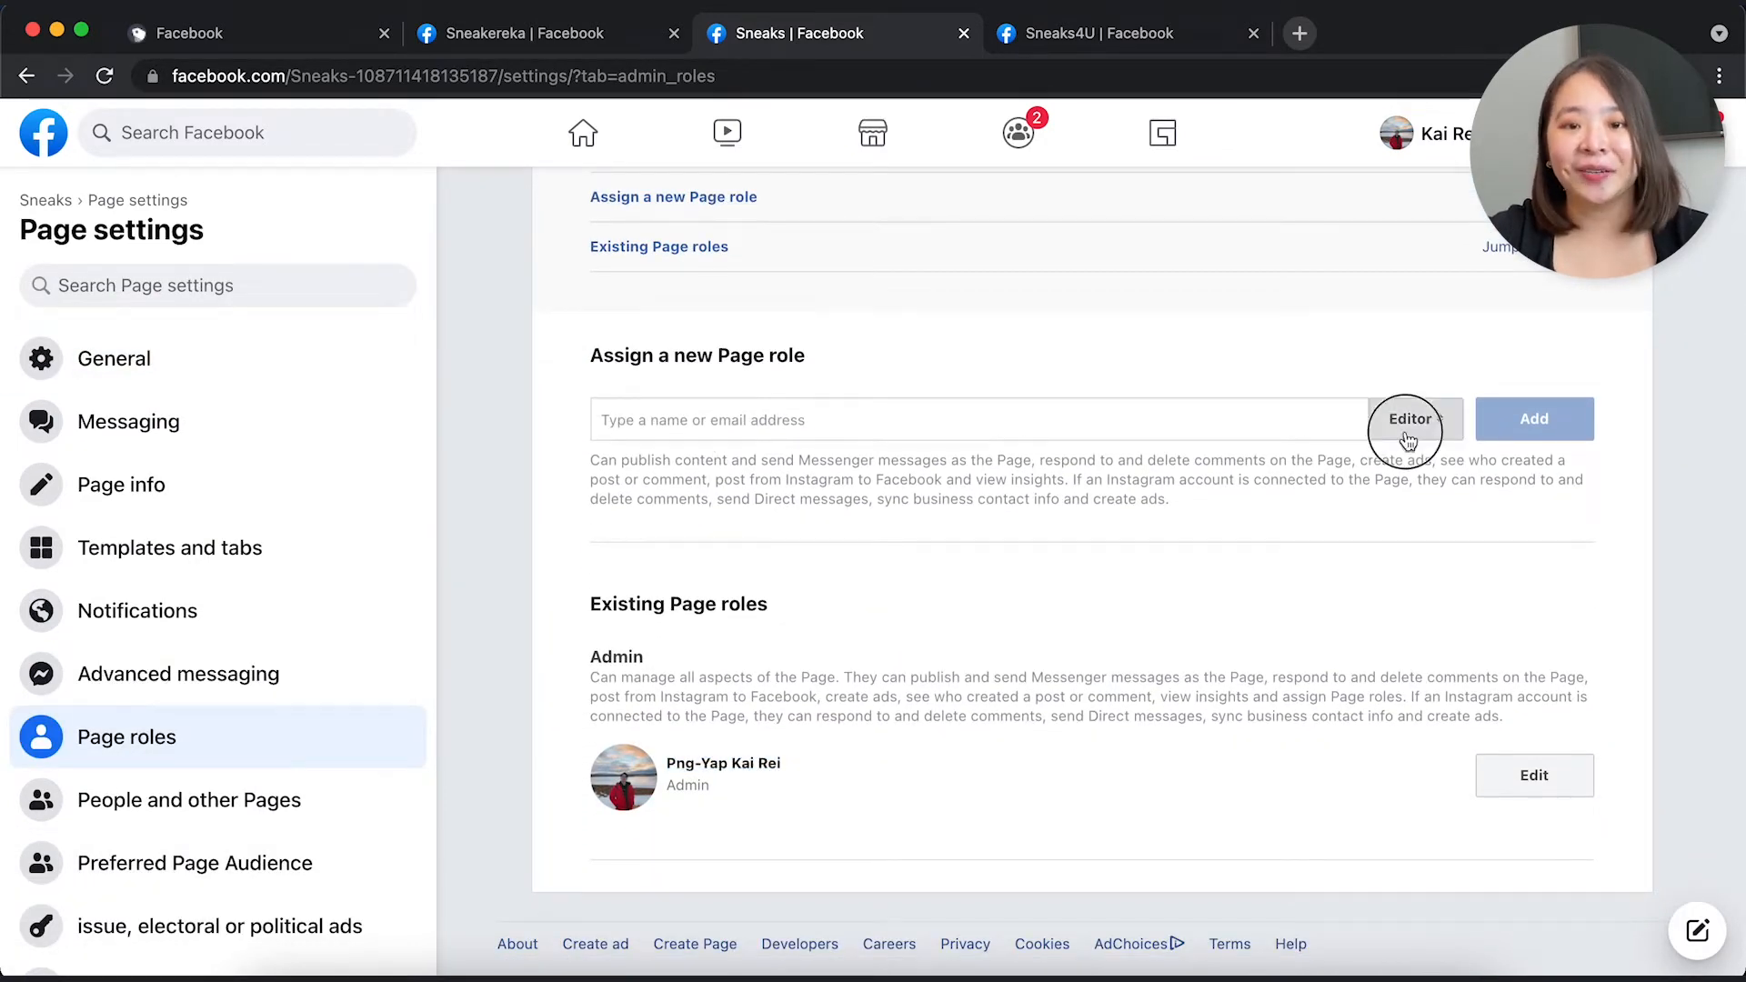
left_click(209, 32)
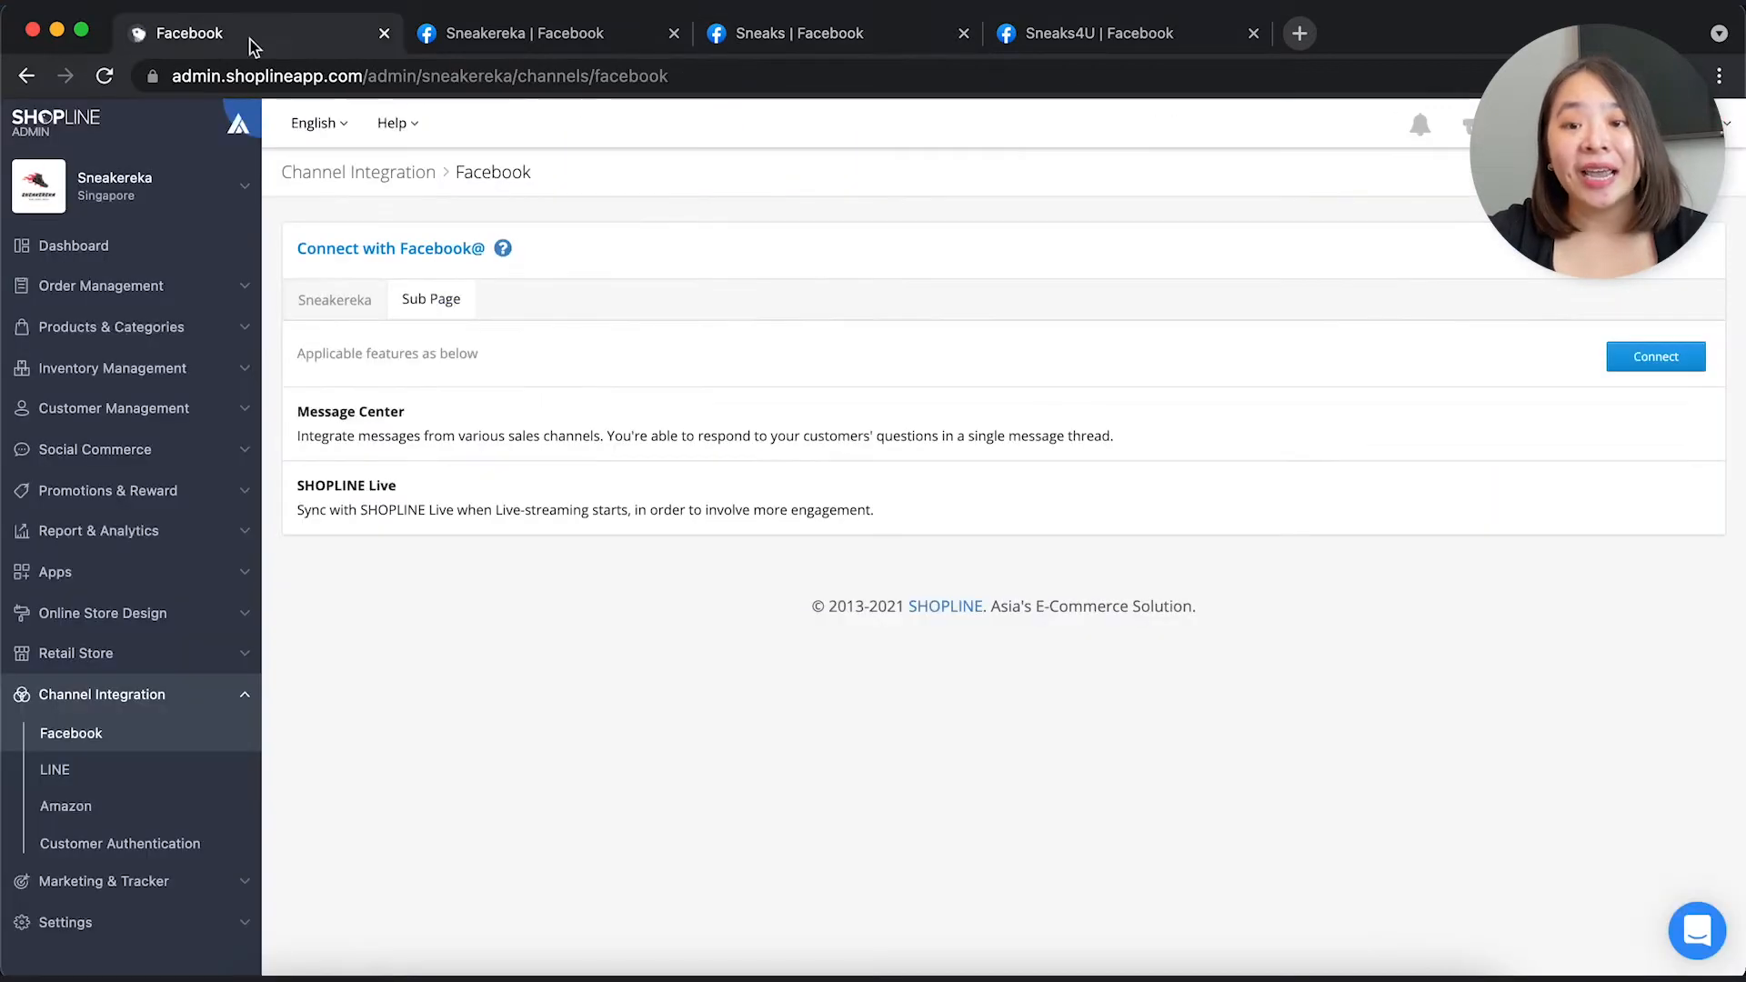
mouse_move(82, 729)
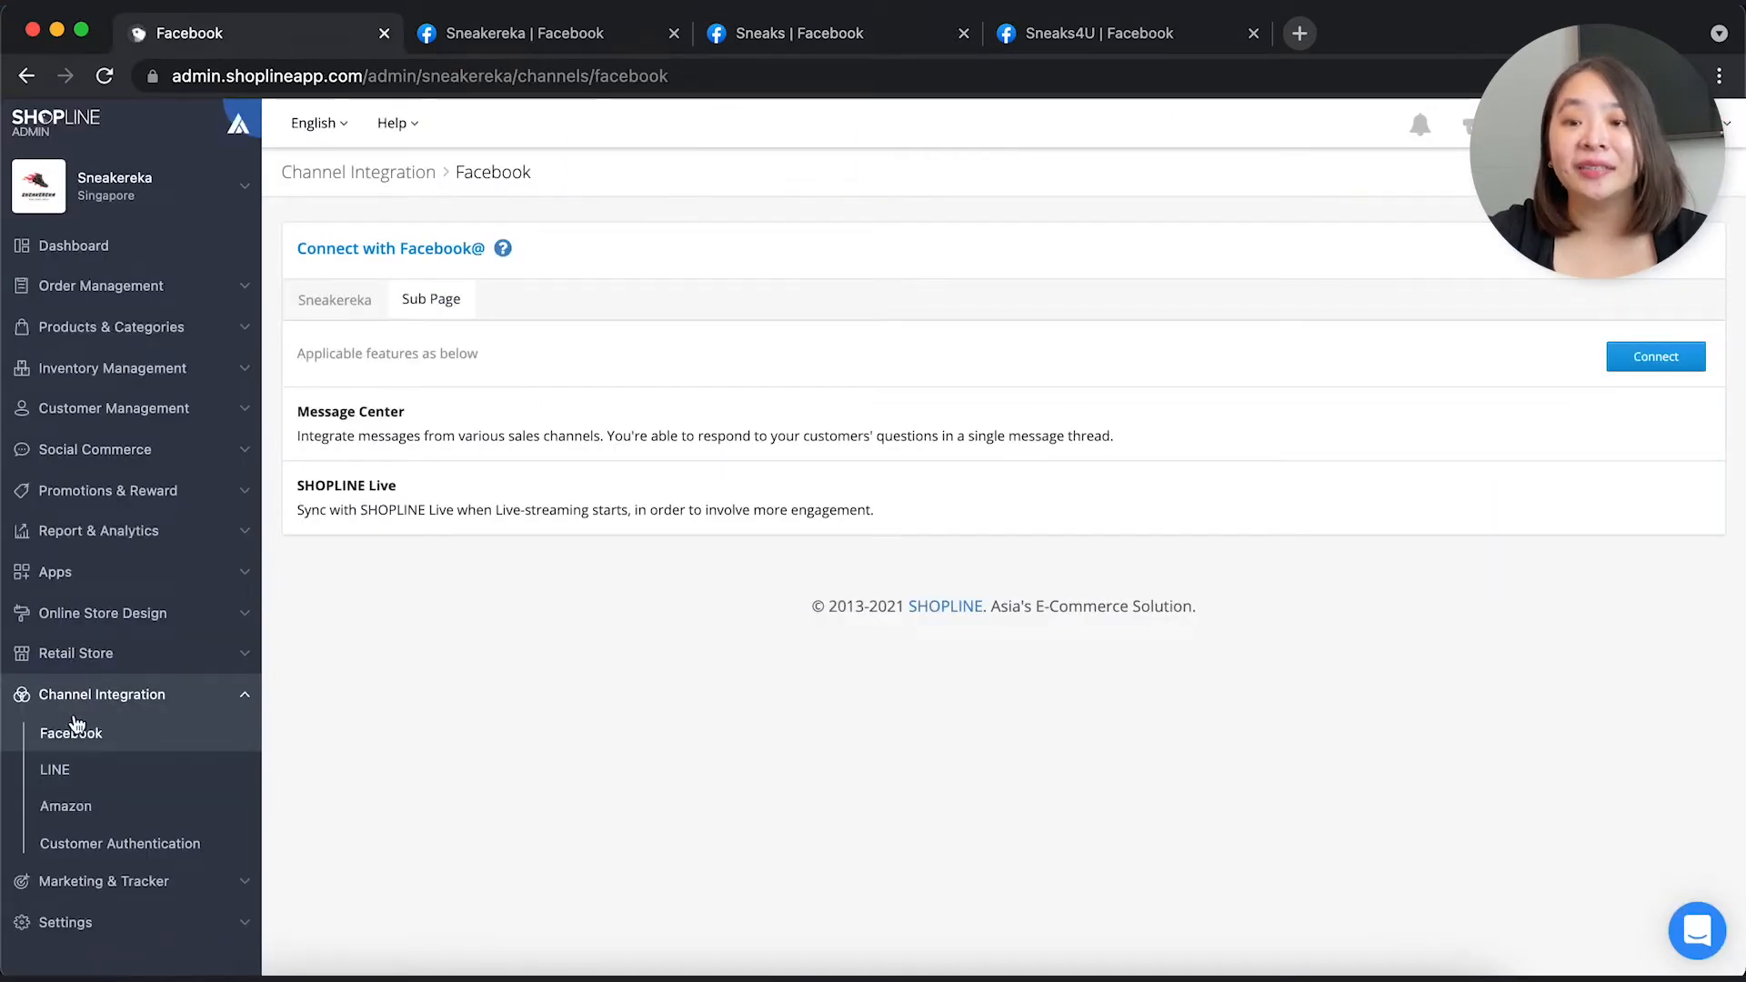
mouse_move(445, 309)
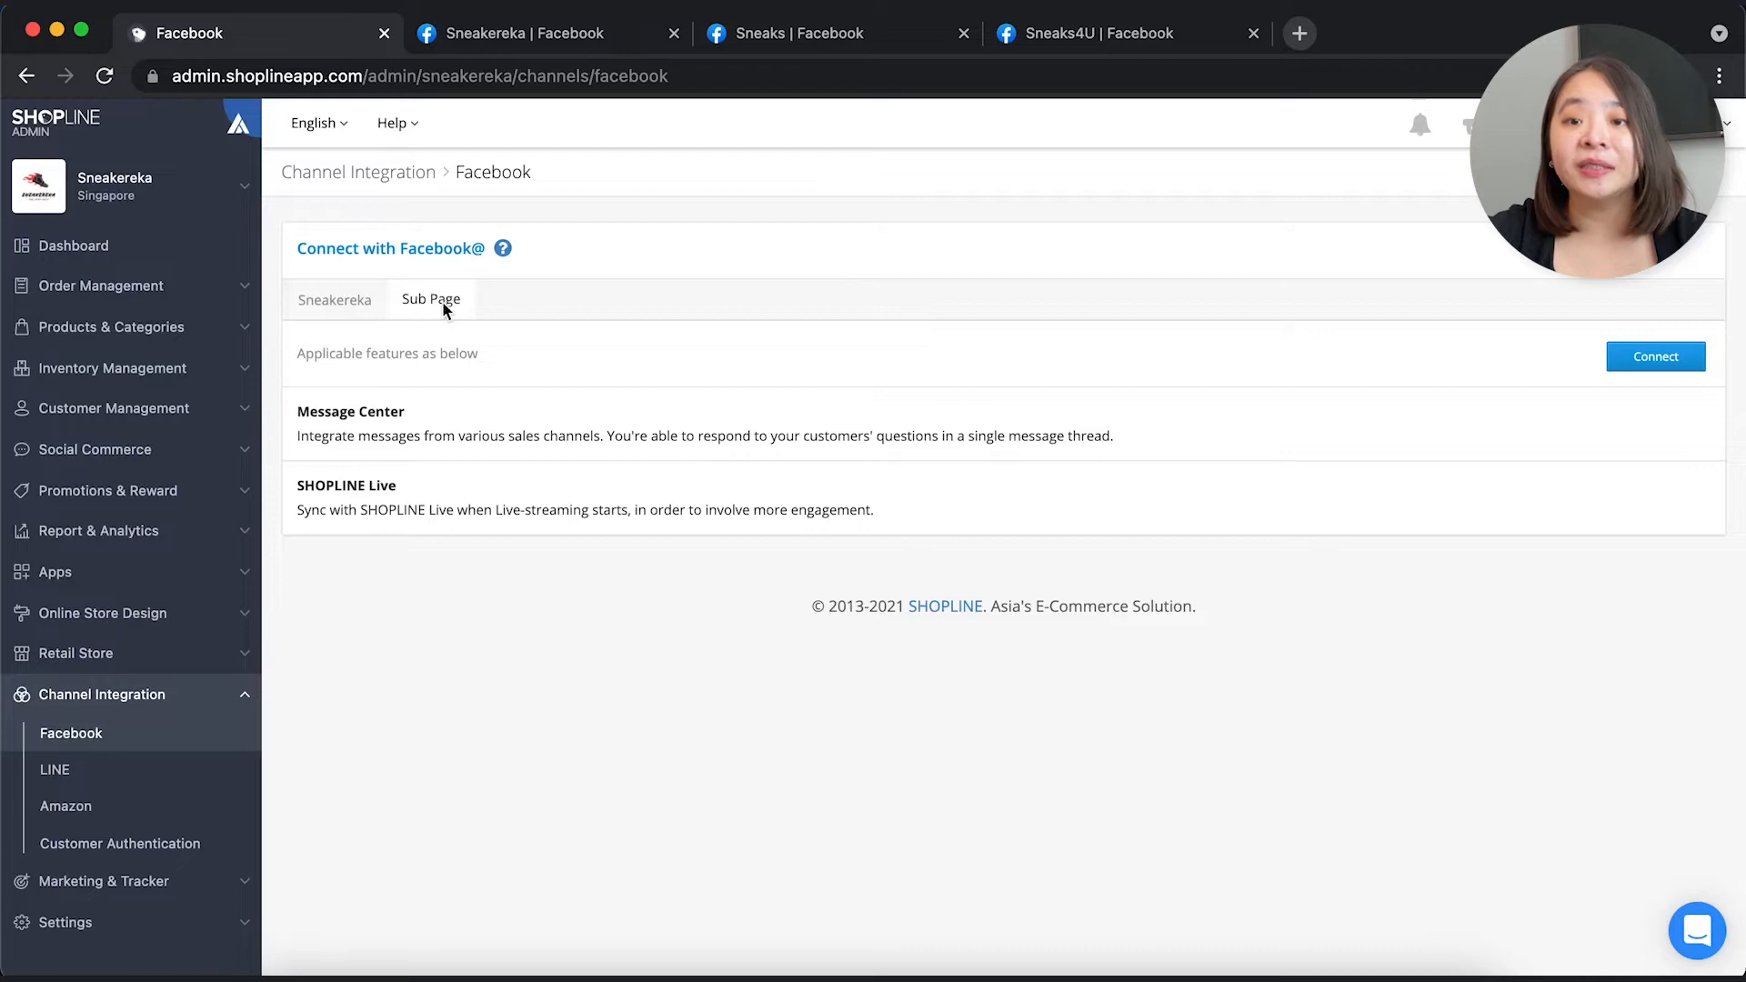
Grant SHOPLINE permissions for all four pages and connect Sneaks4U as a sub page.
left_click(1656, 357)
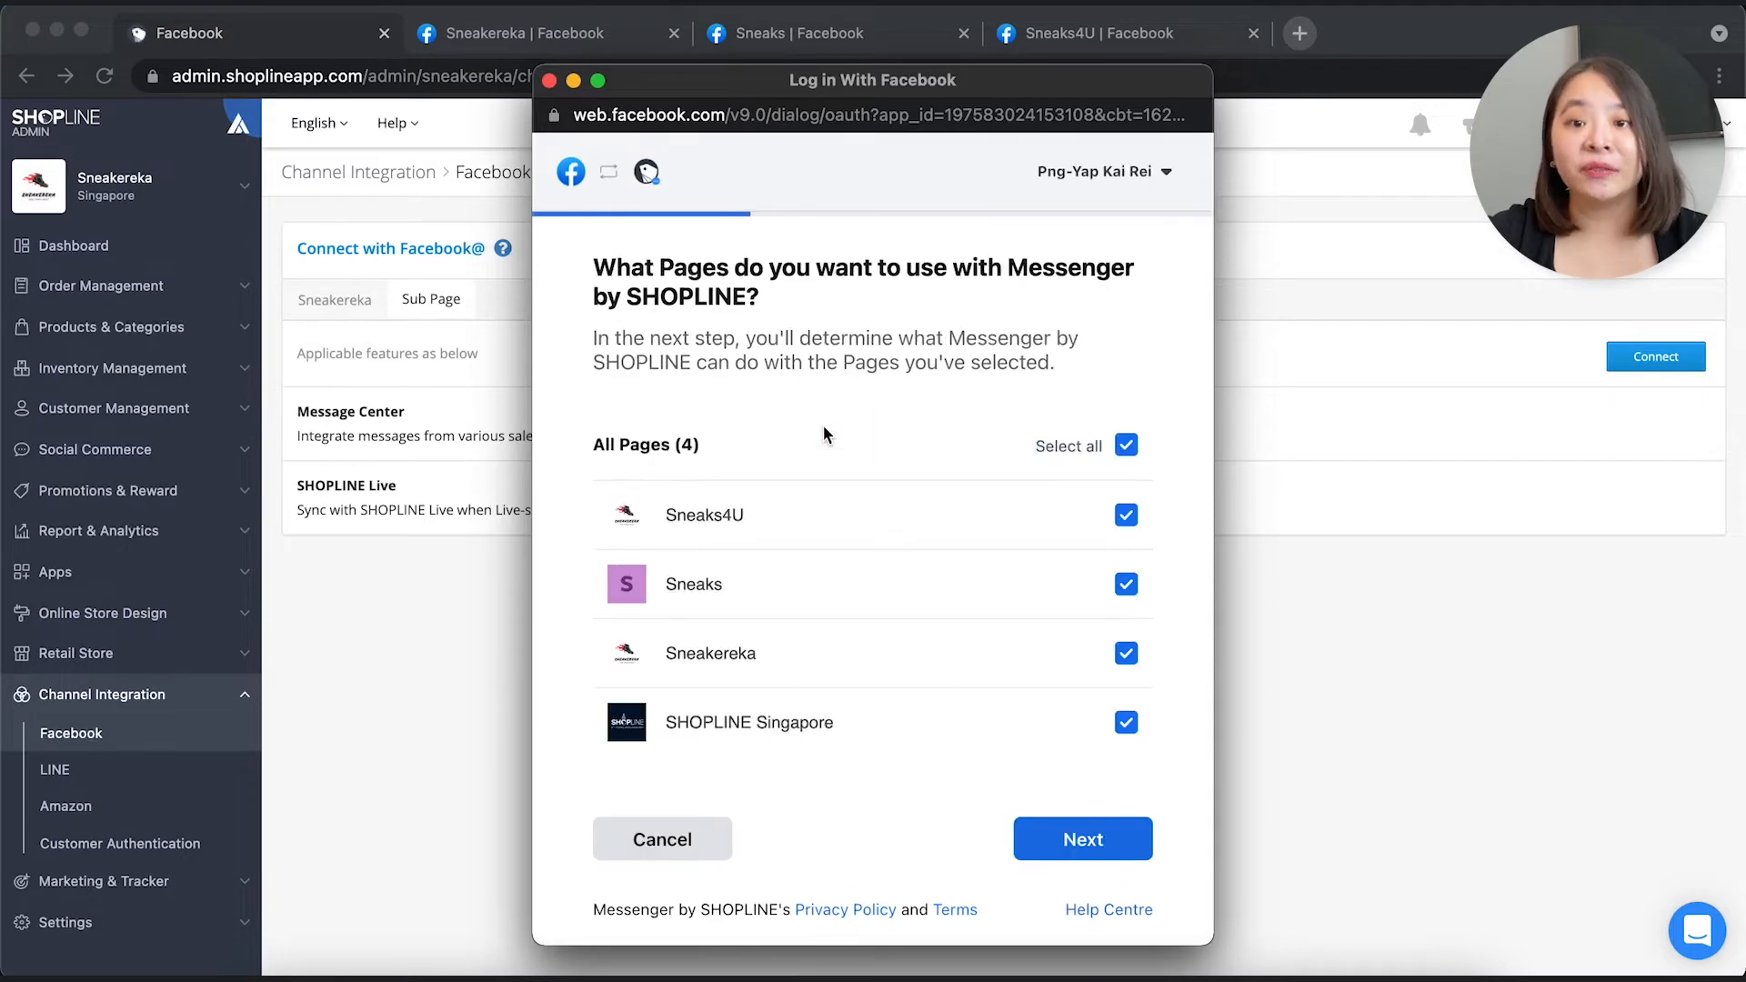
left_click(1083, 840)
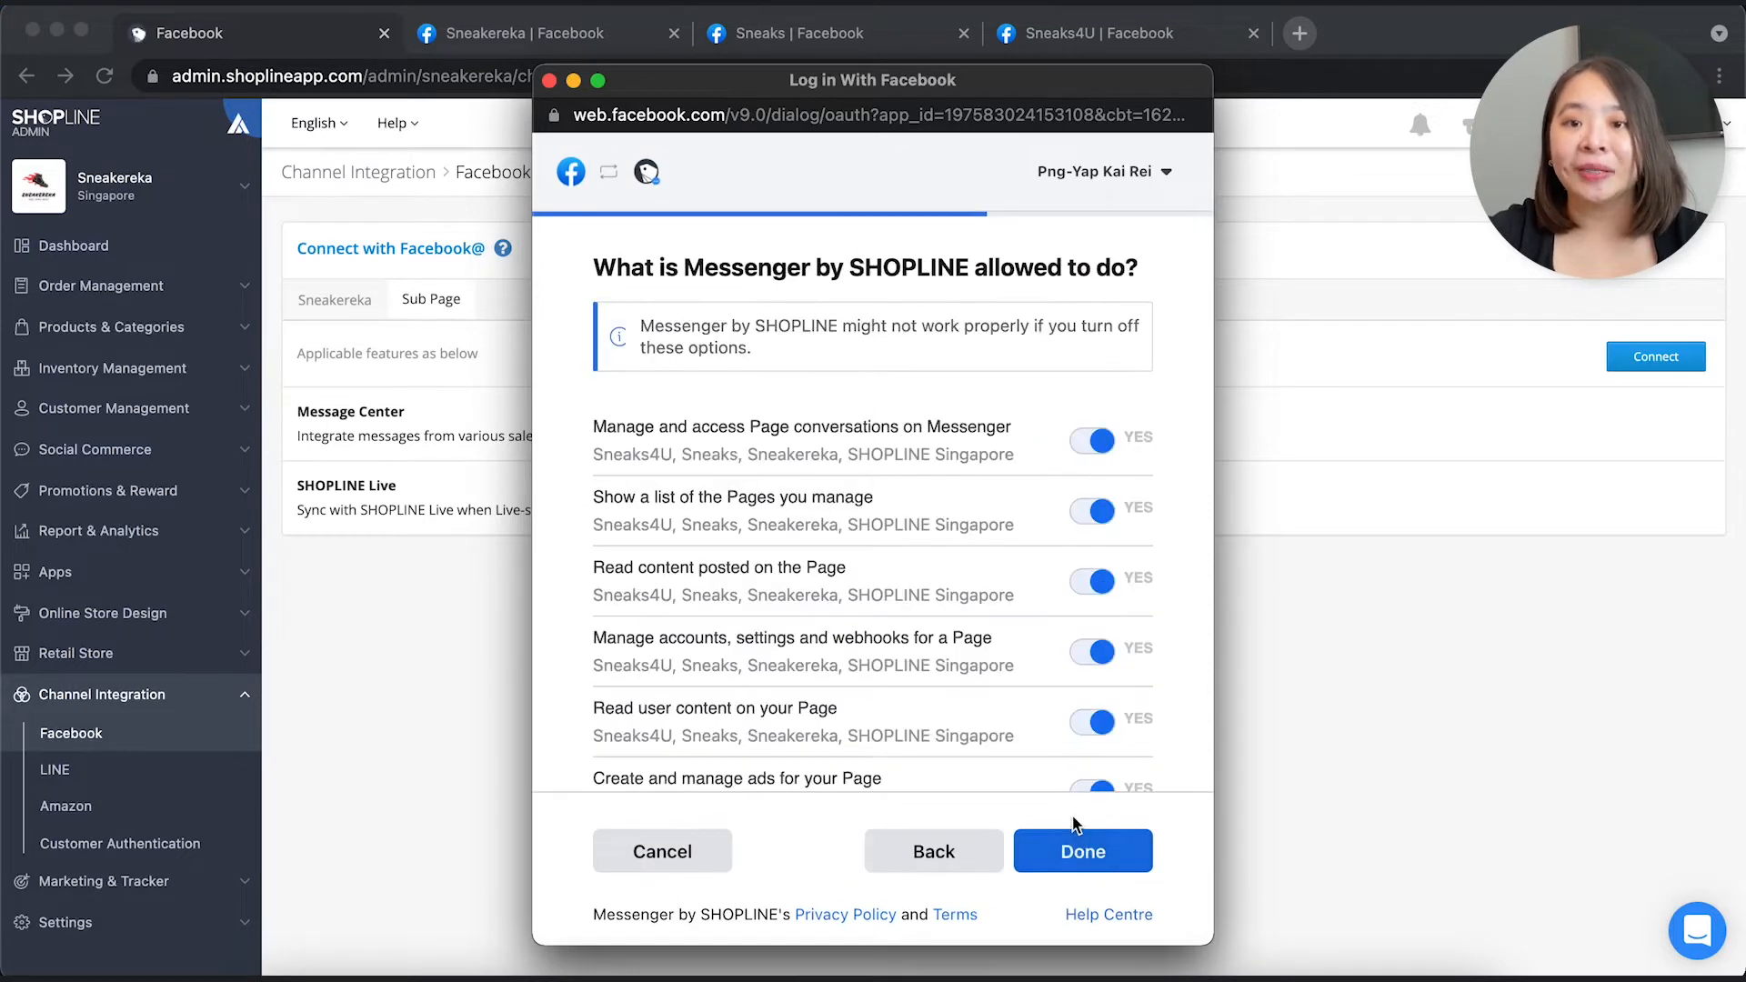
left_click(1082, 851)
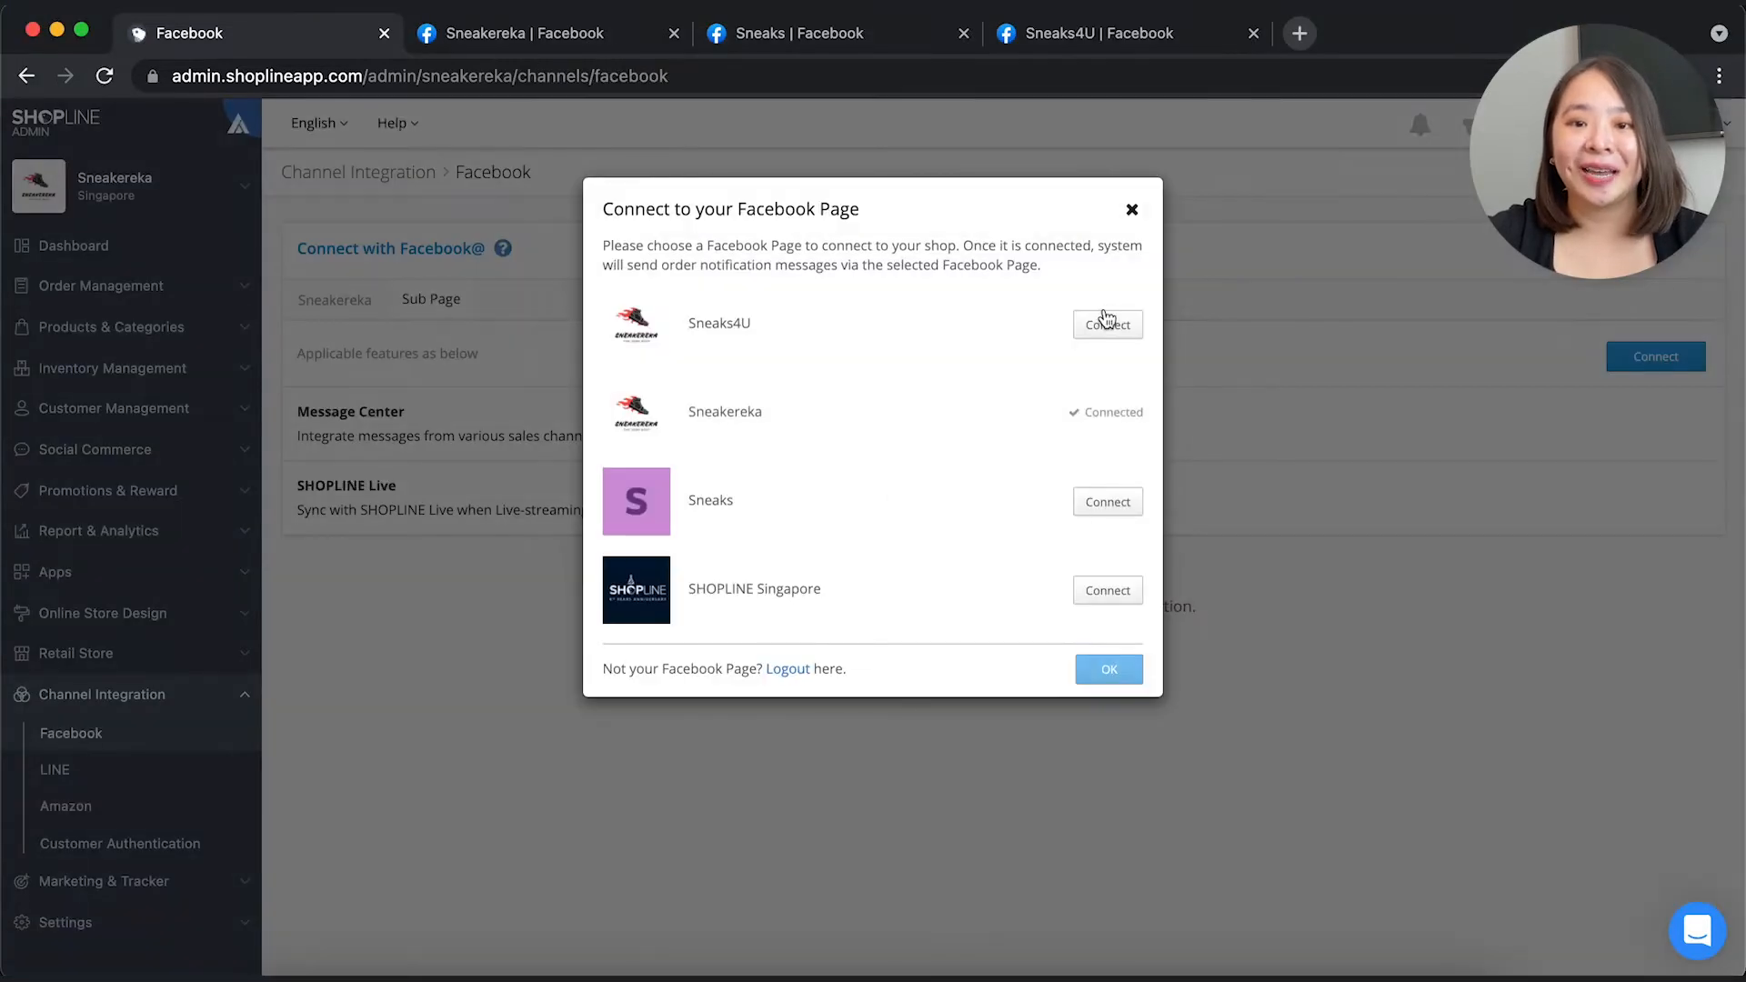
left_click(1107, 502)
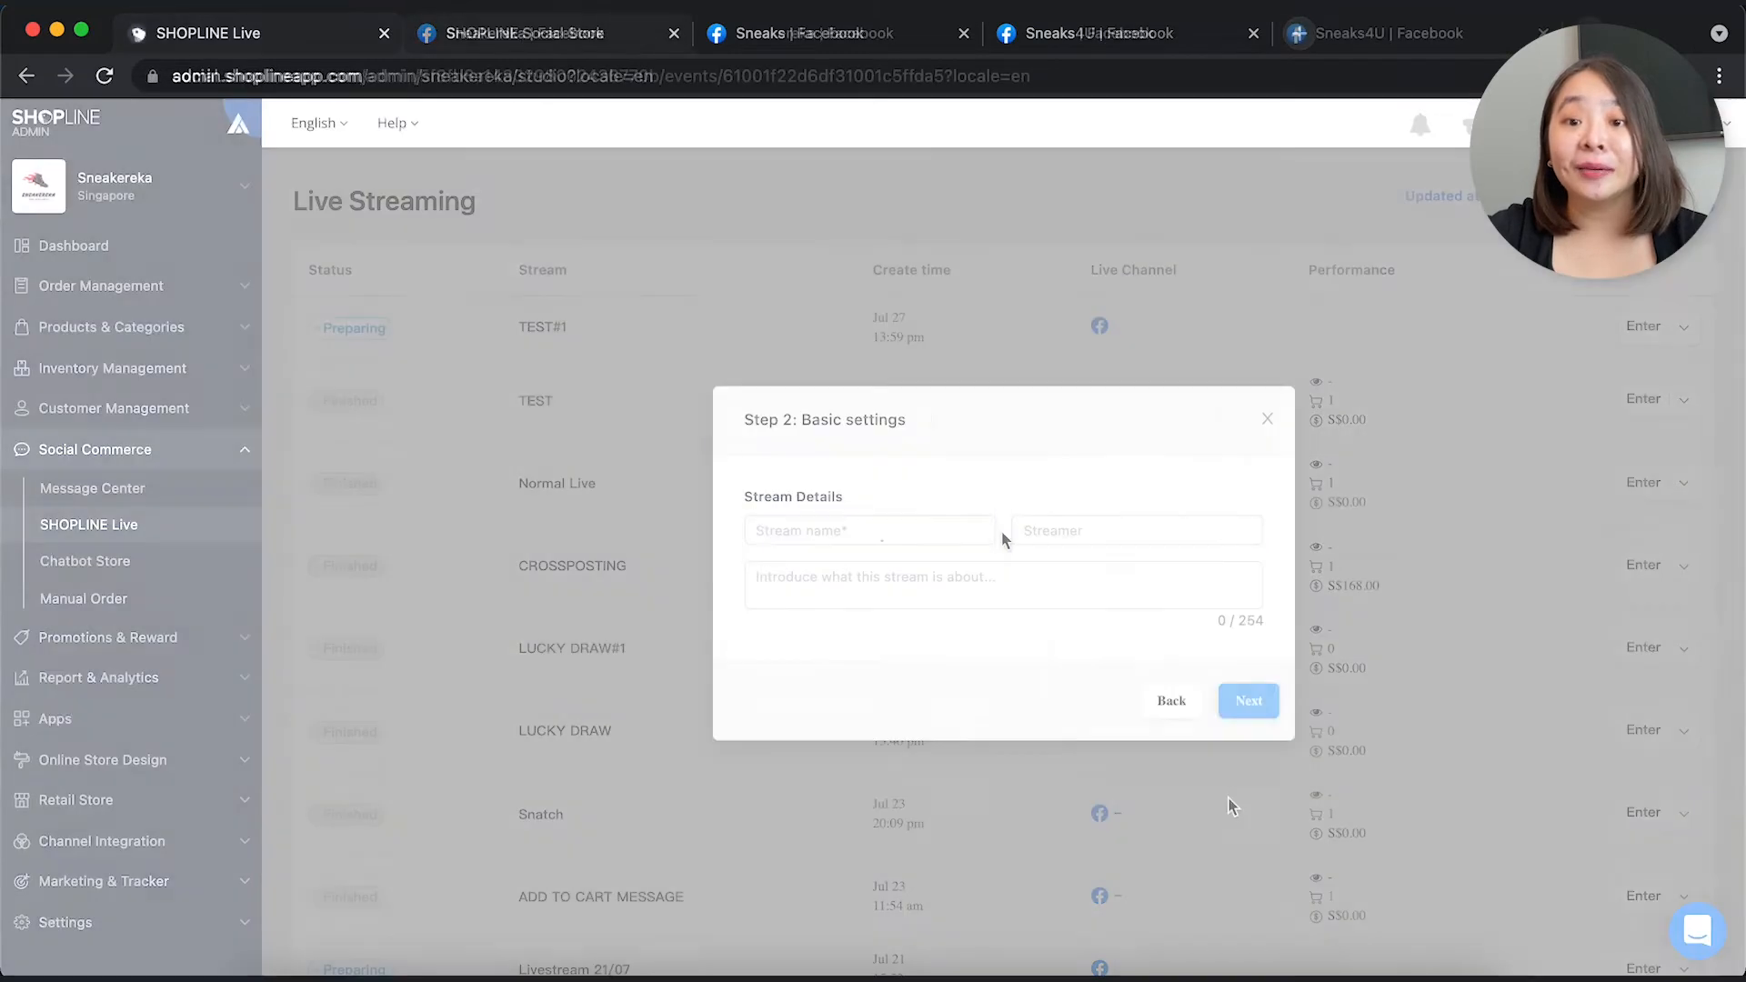
Go live with stream-key video 'Crossposting Trial', crossposted to Sneaks and Sneaks4U.
left_click(801, 33)
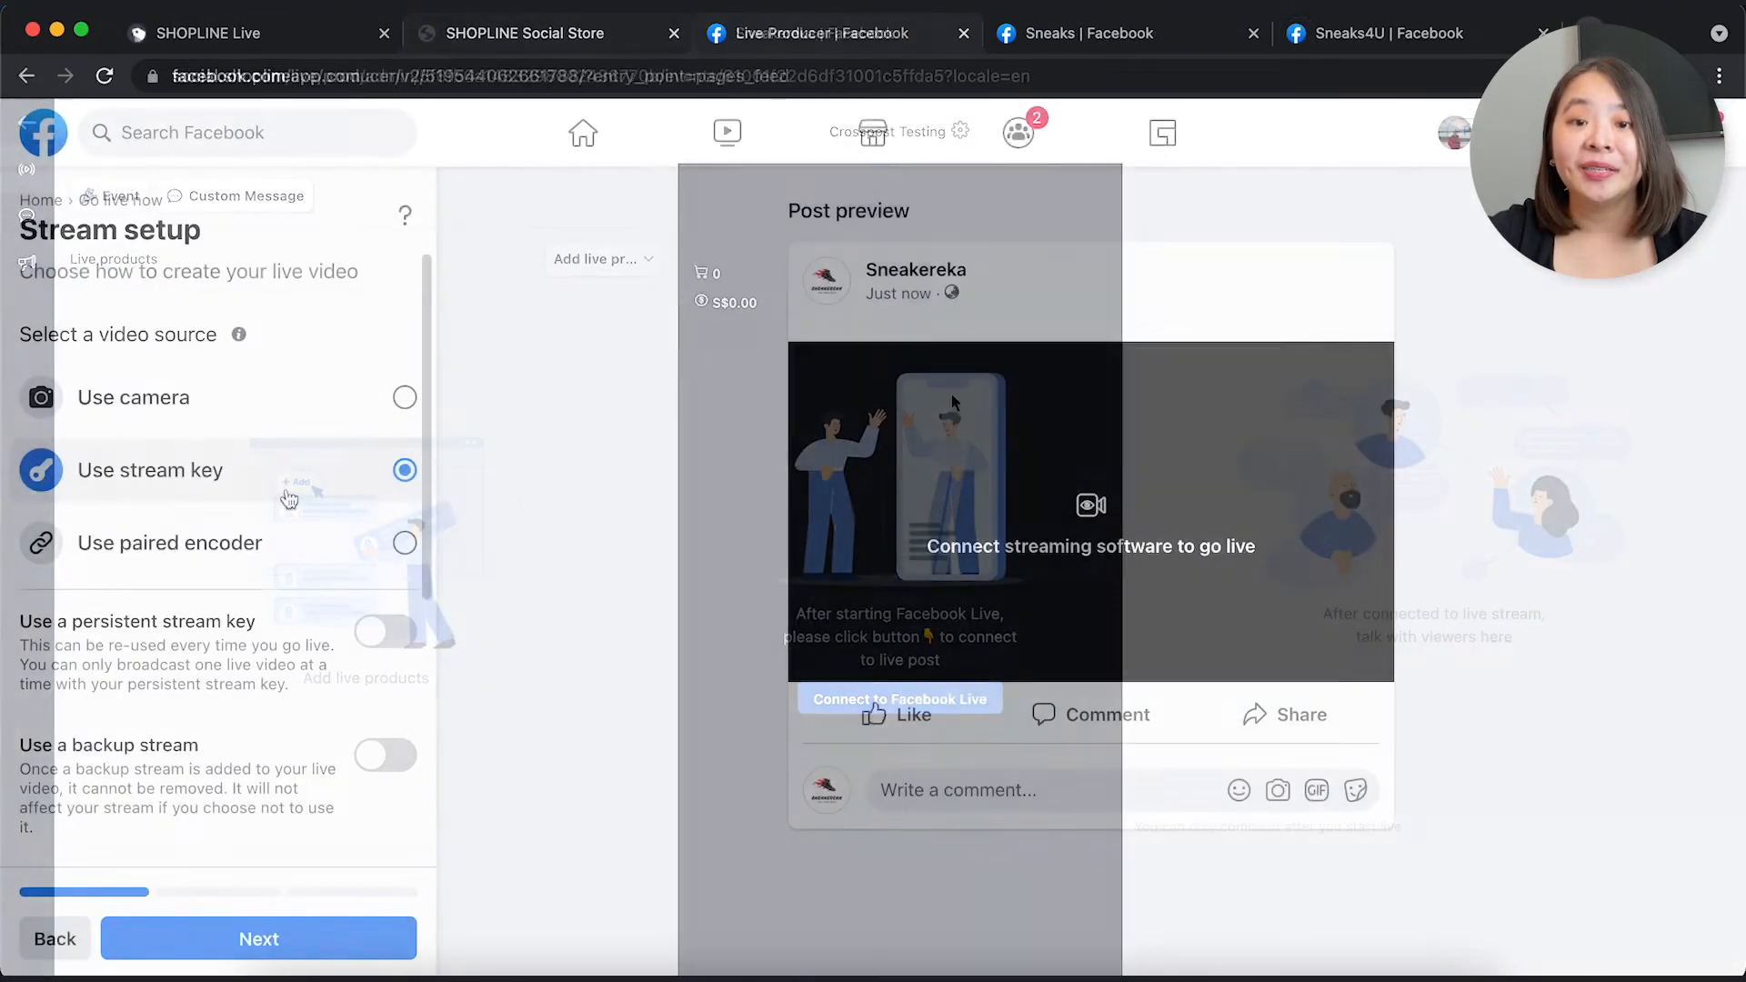
scroll("down", 3)
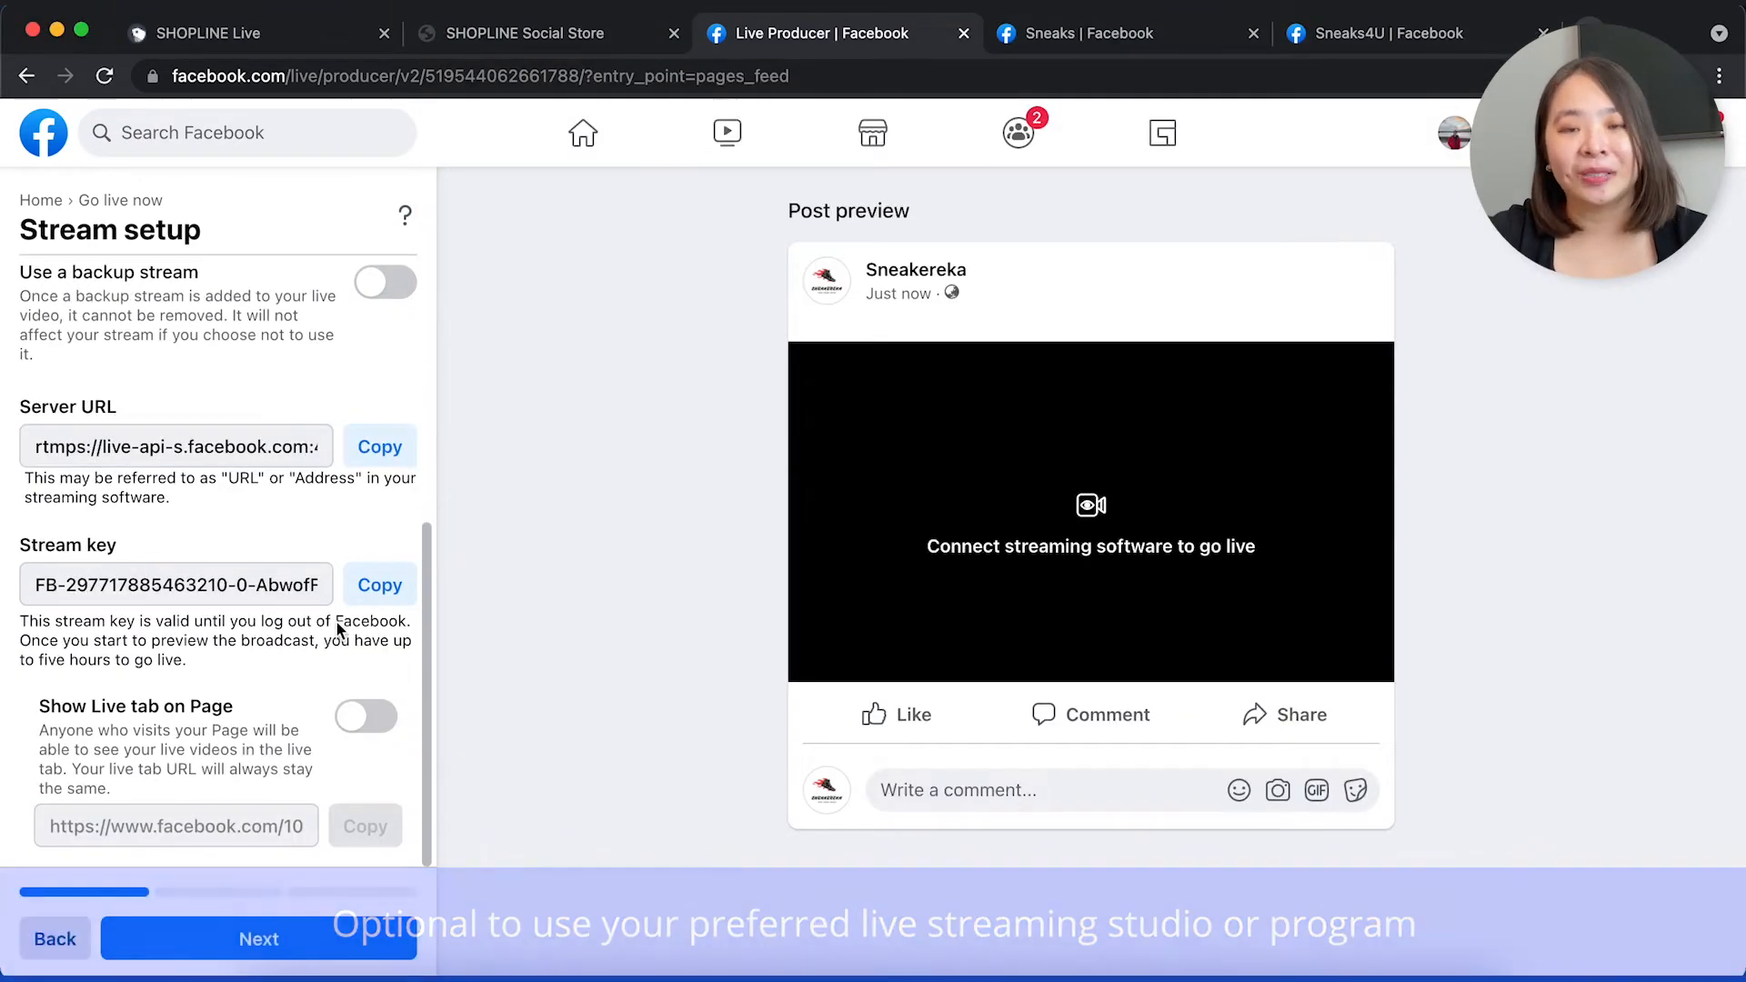
left_click(258, 940)
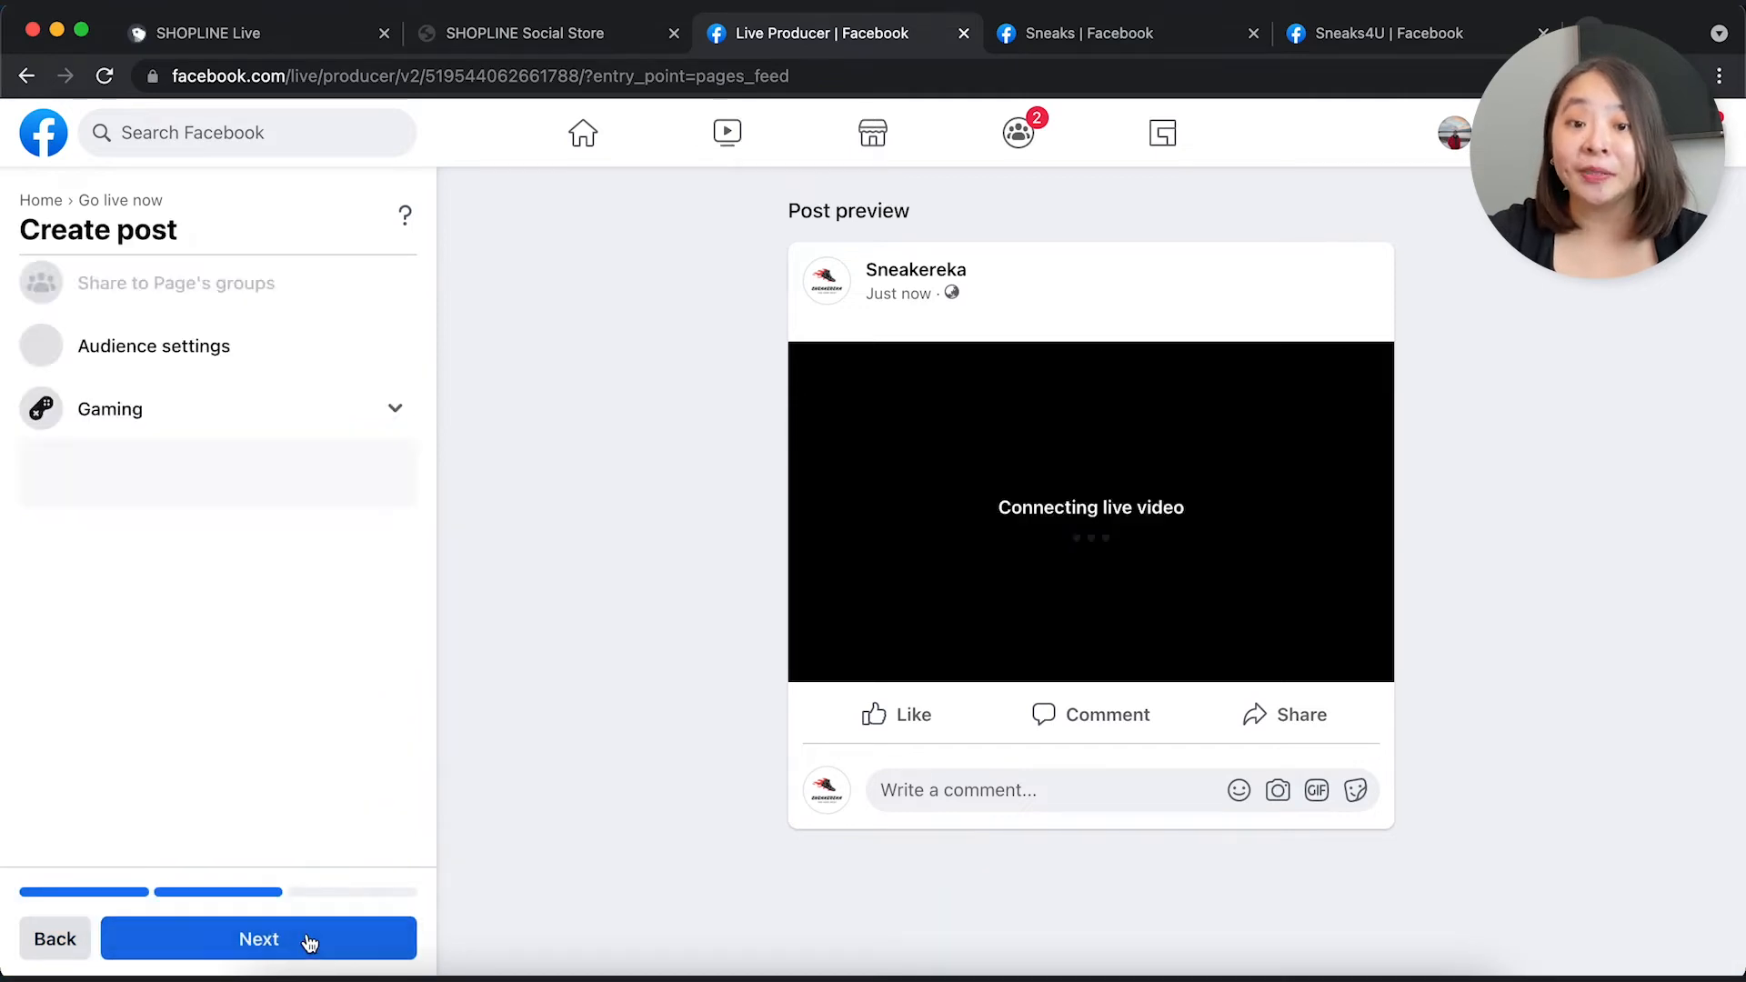
left_click(259, 939)
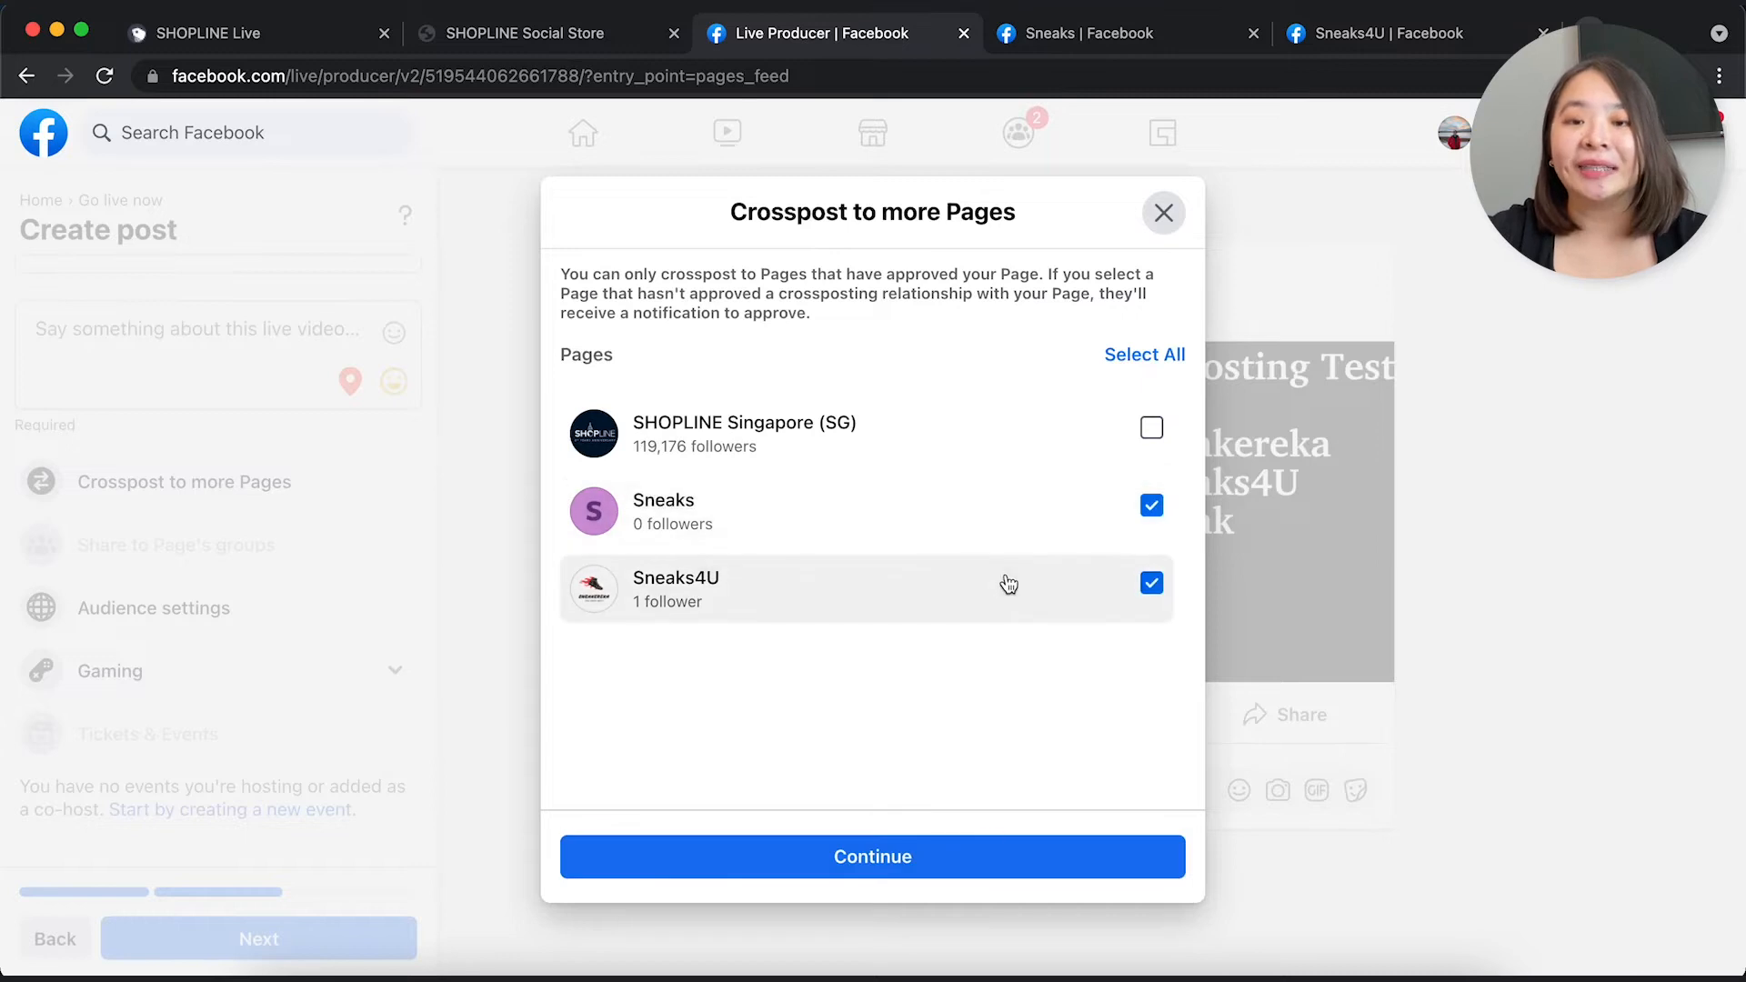
left_click(872, 857)
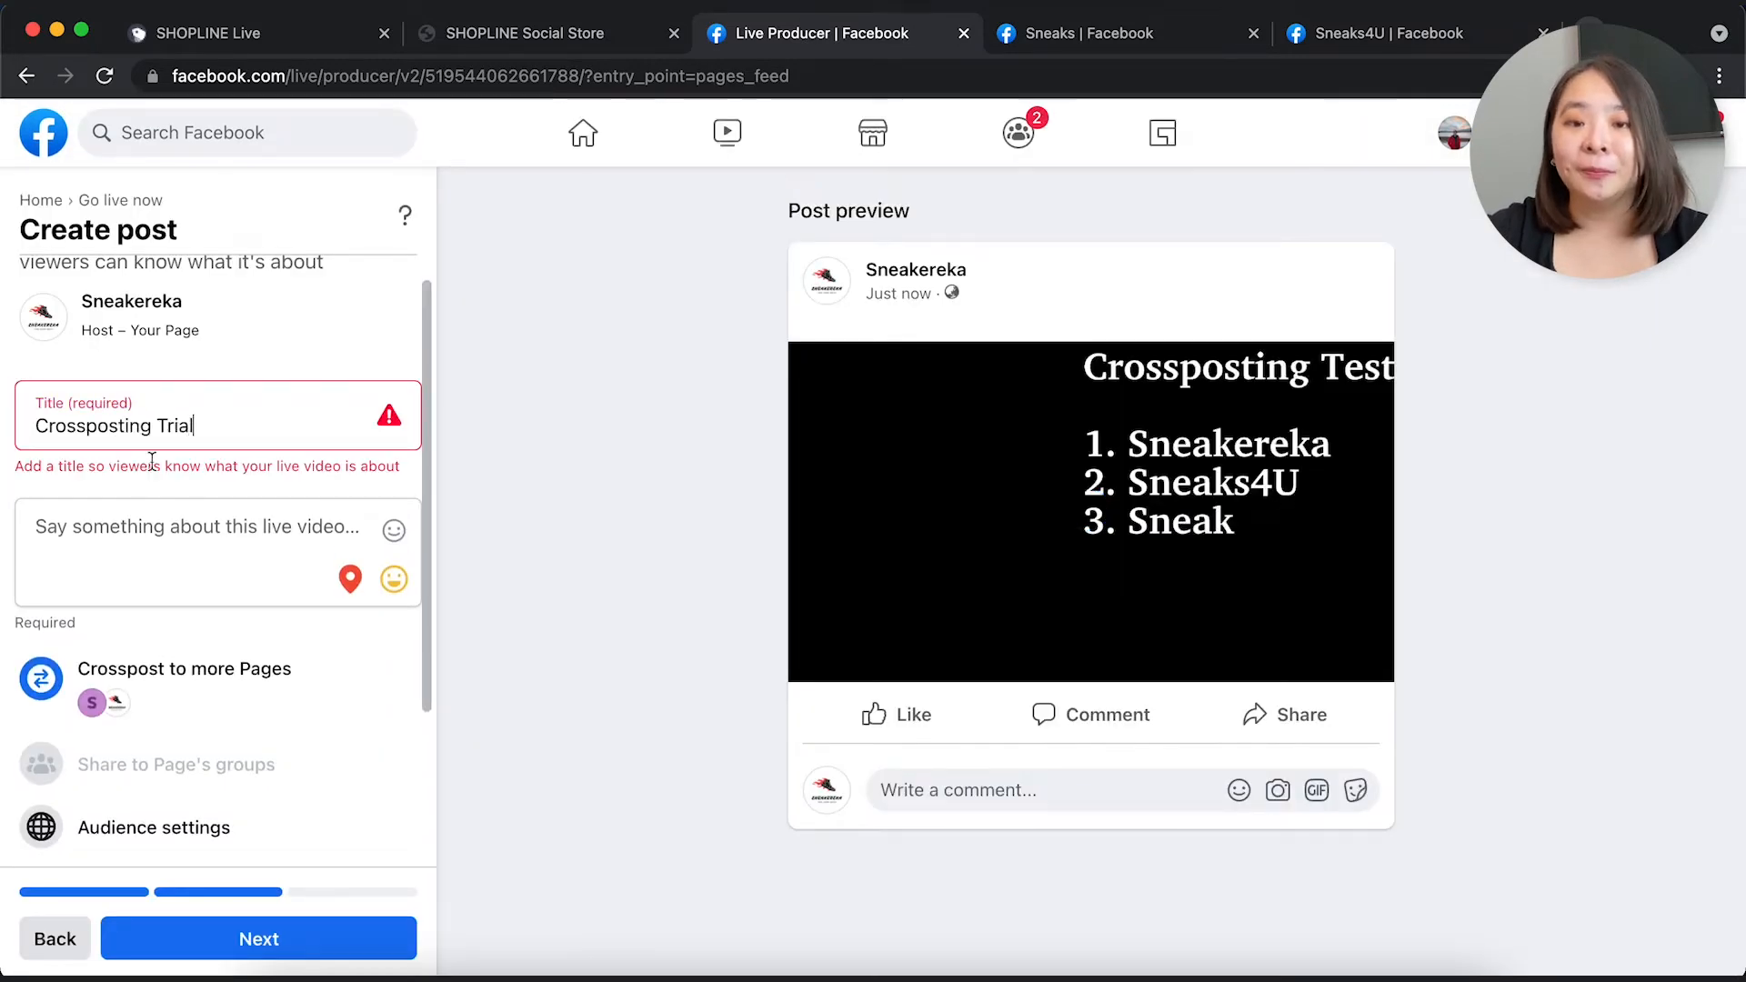
left_click(258, 939)
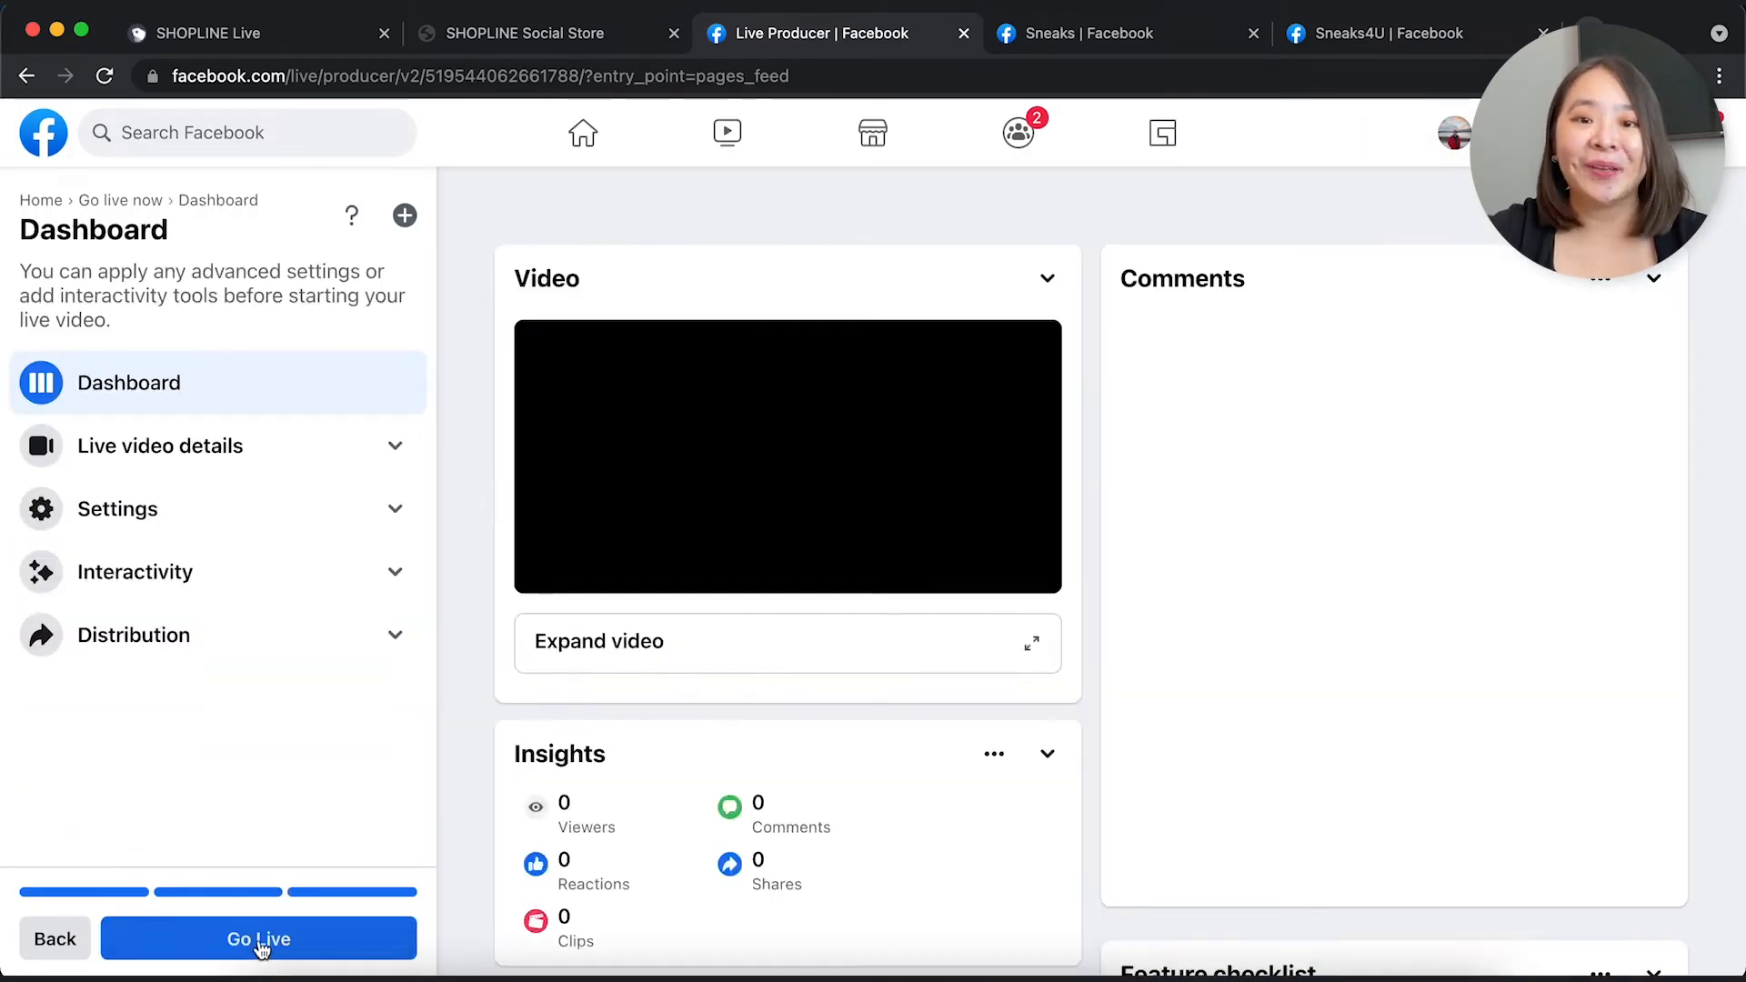
left_click(258, 939)
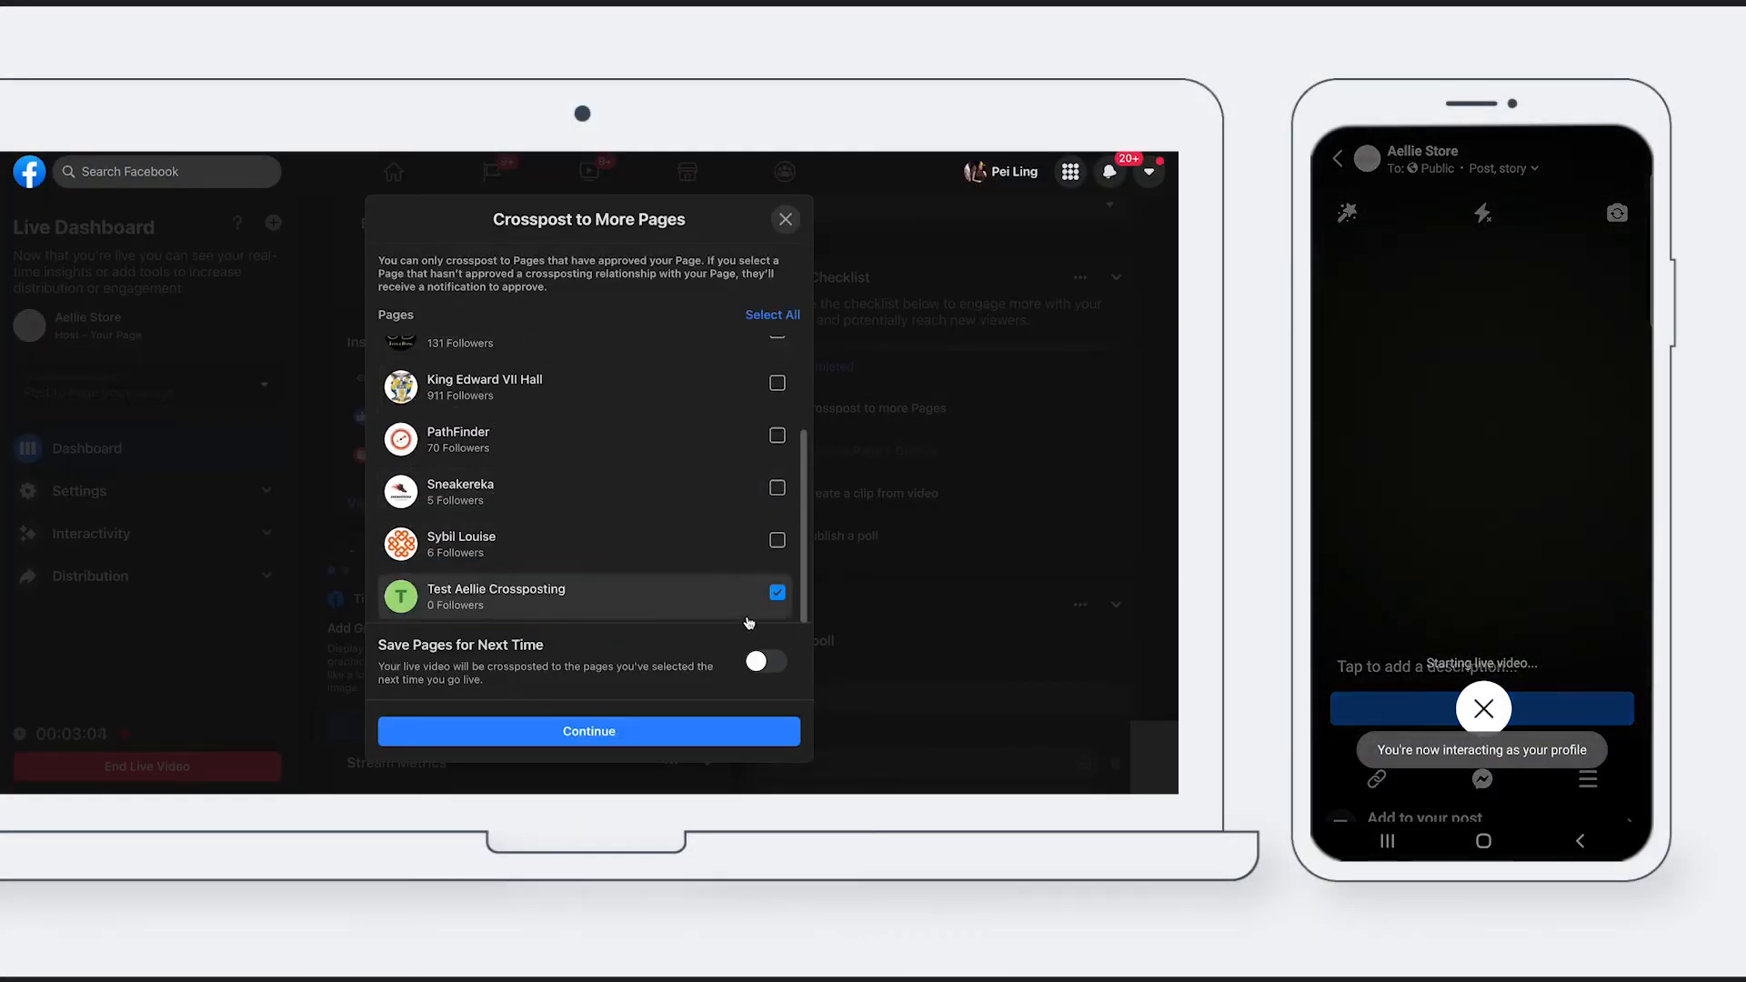
Leave the crossposting explainer for the SHOPLINE Social Store tab.
left_click(588, 731)
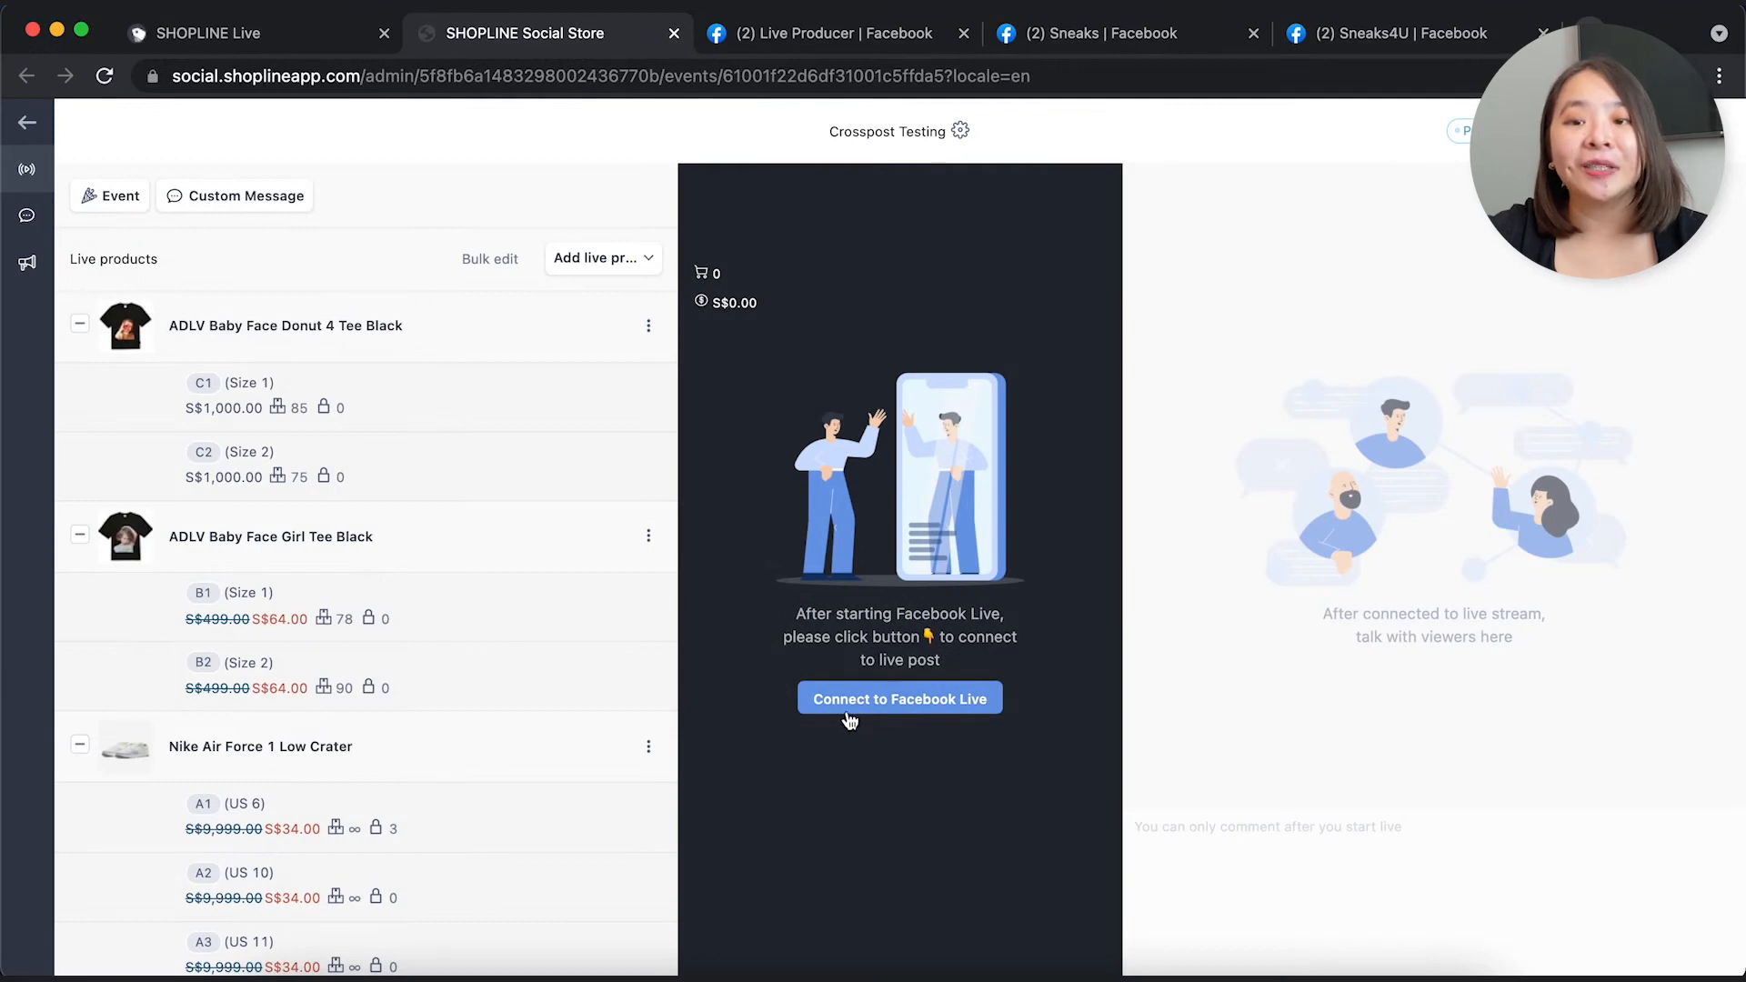
Connect the Crosspost Testing event to the 'Crossposting Trial' live video and check Sneaks4U comments.
left_click(899, 697)
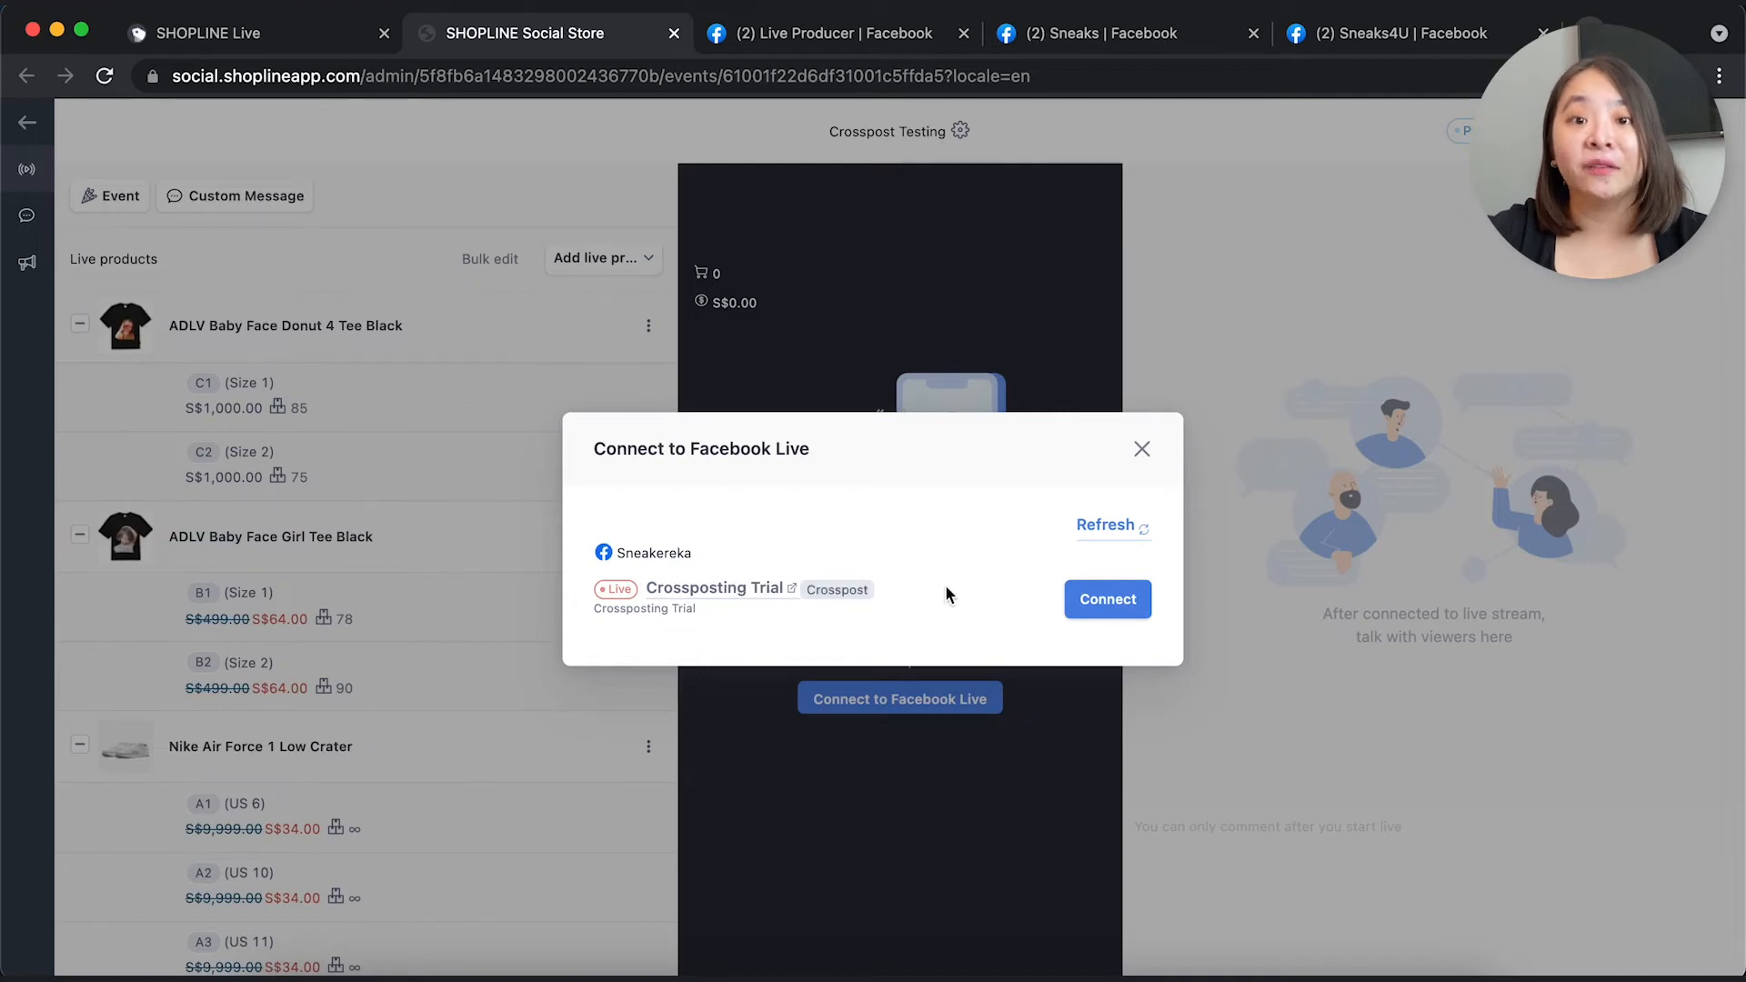
left_click(1108, 599)
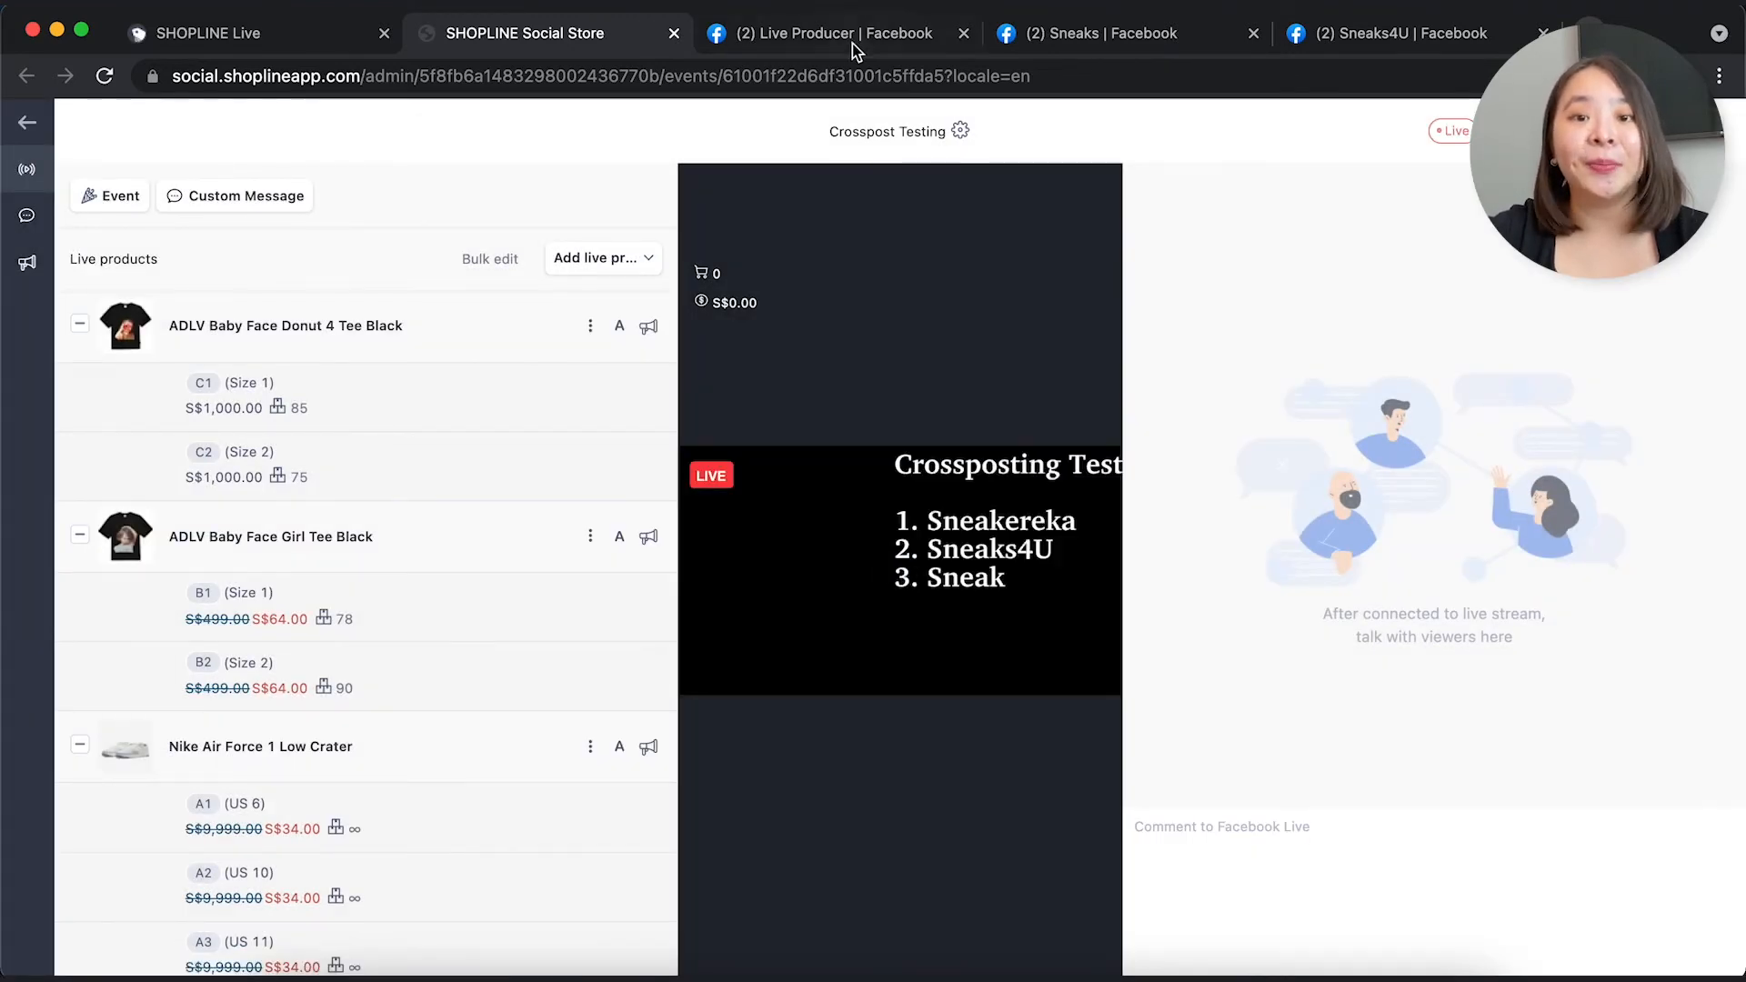
left_click(831, 32)
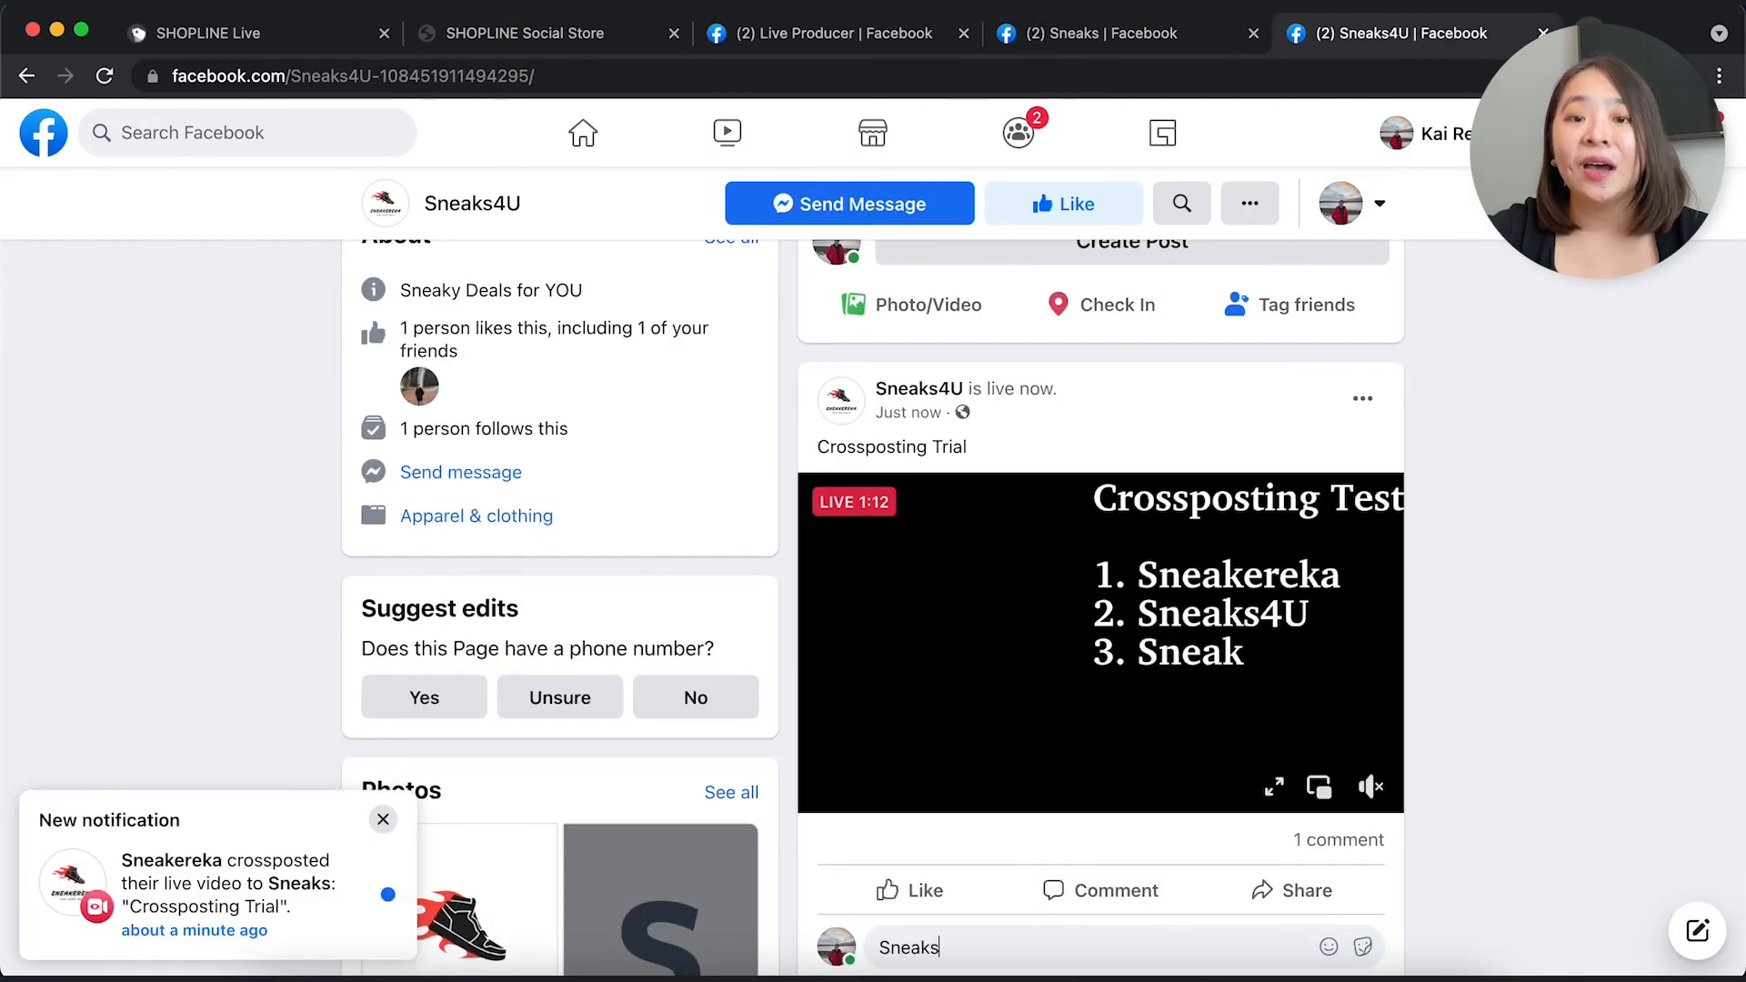
left_click(524, 33)
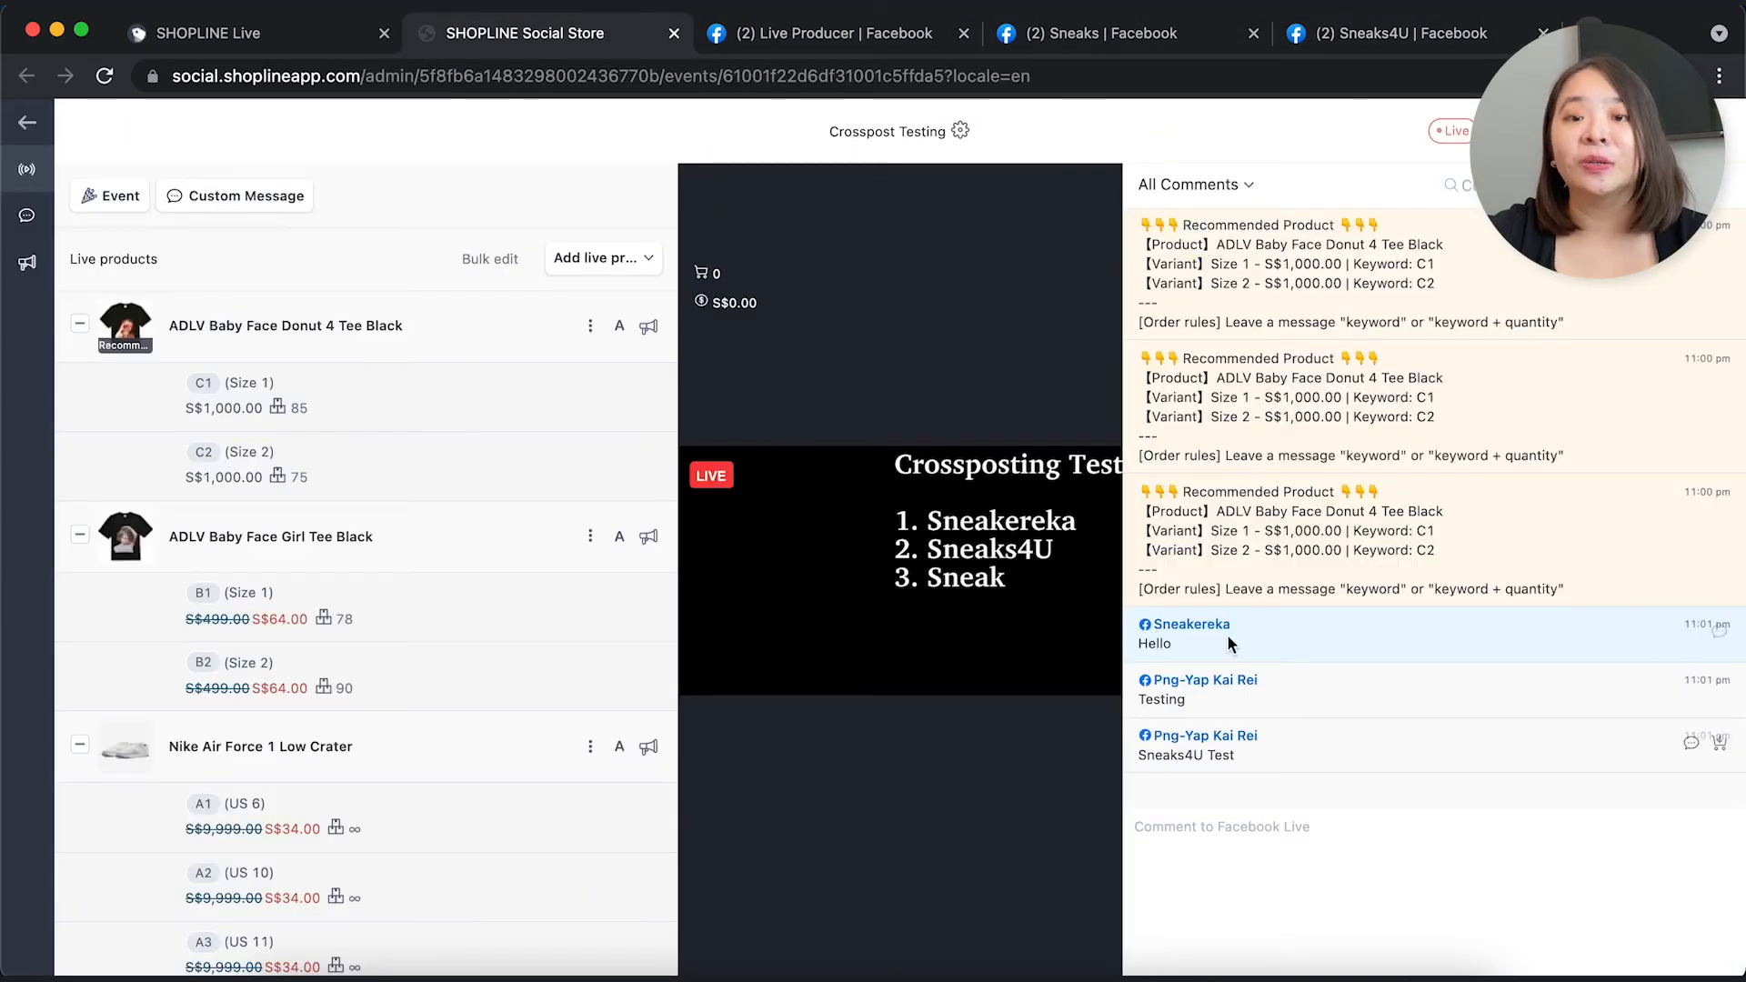
mouse_move(25, 261)
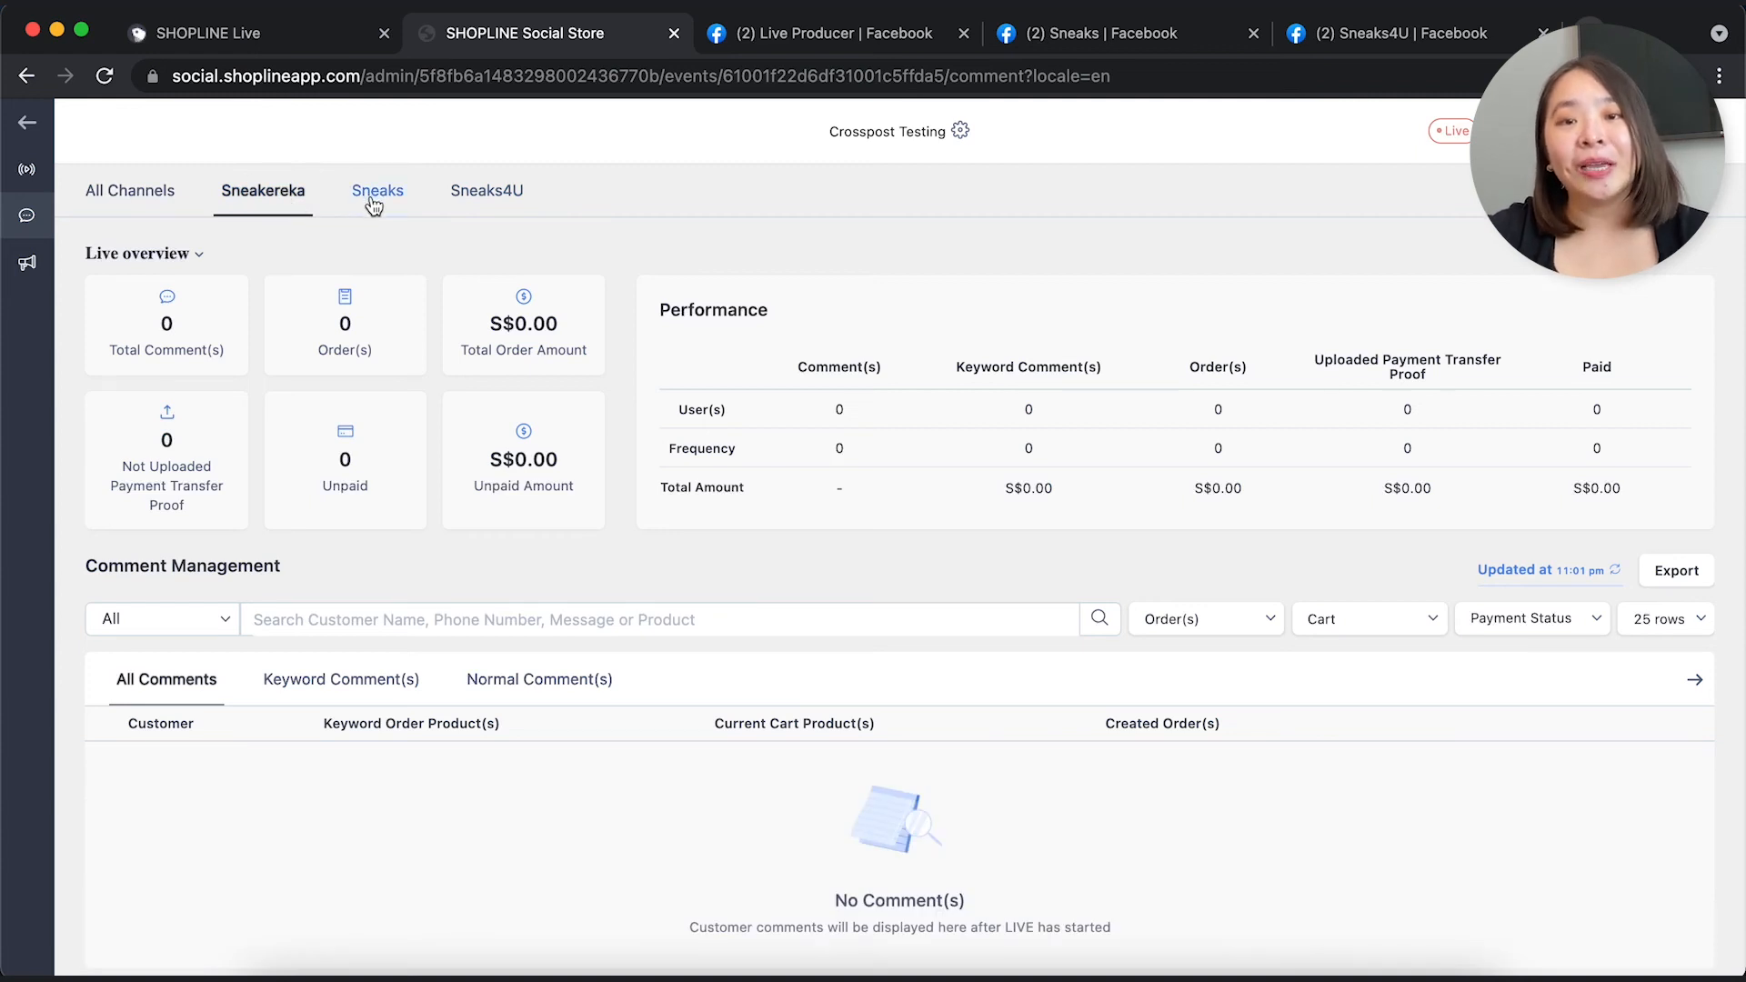
Show the Sneaks tab in comment management, with its one comment 'Testing'.
left_click(377, 191)
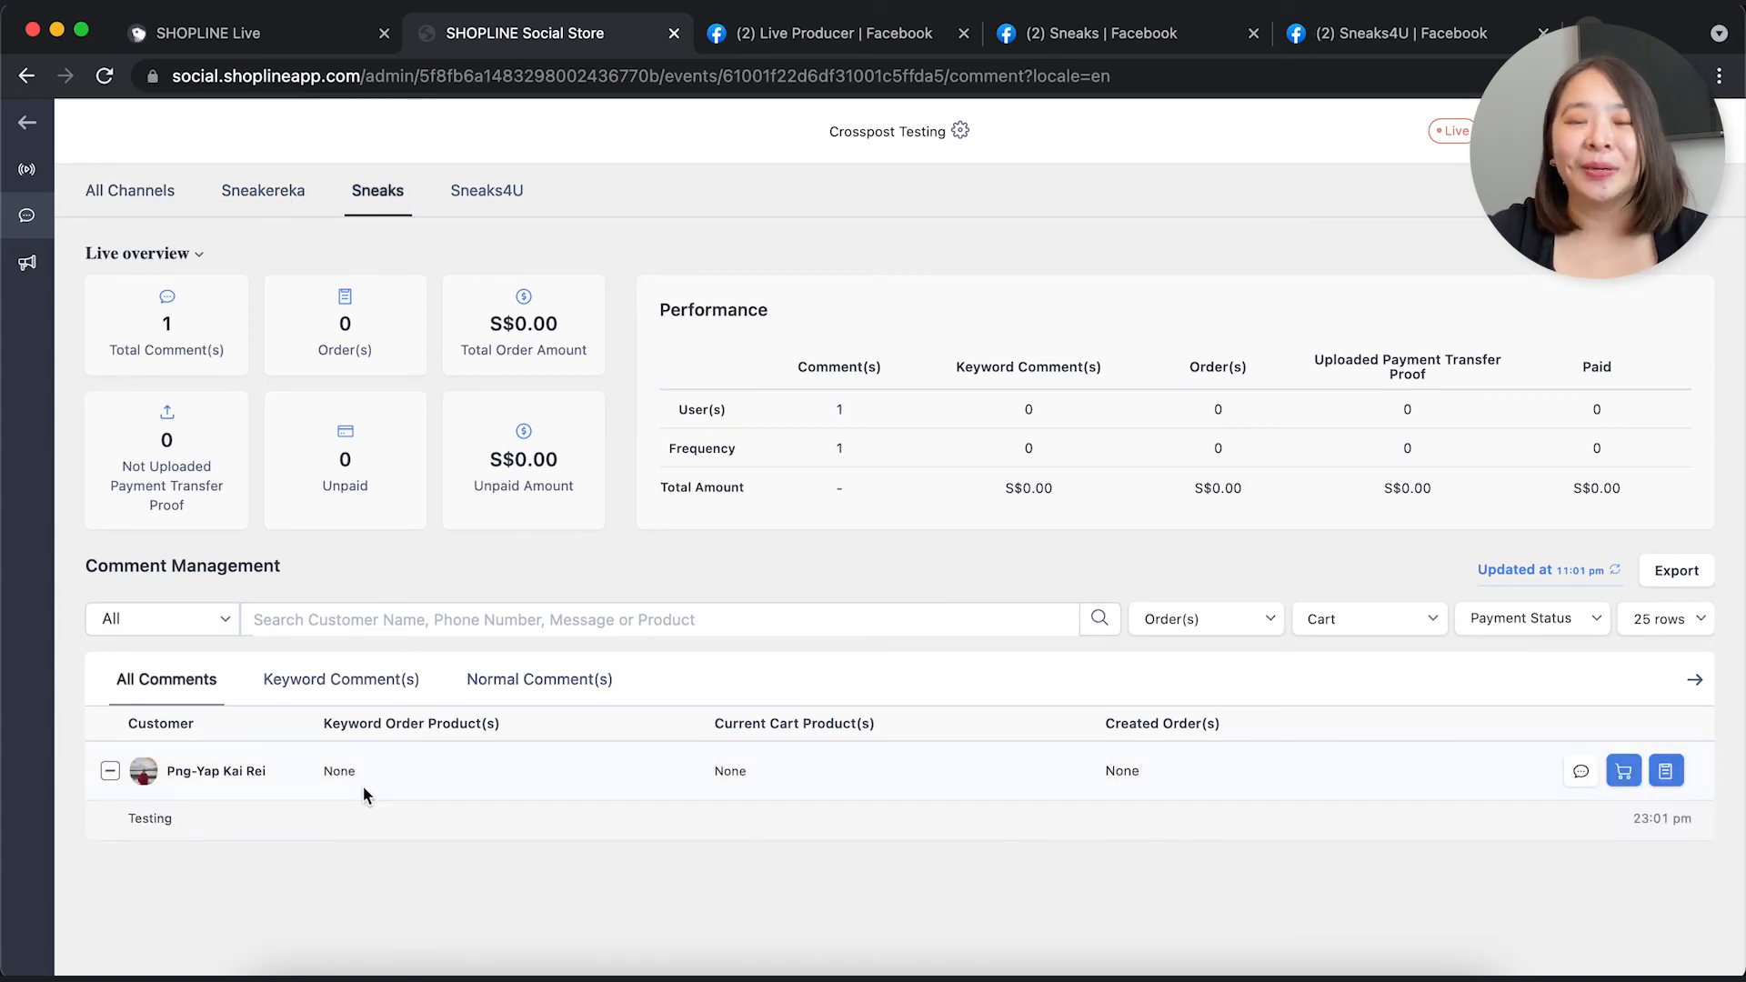